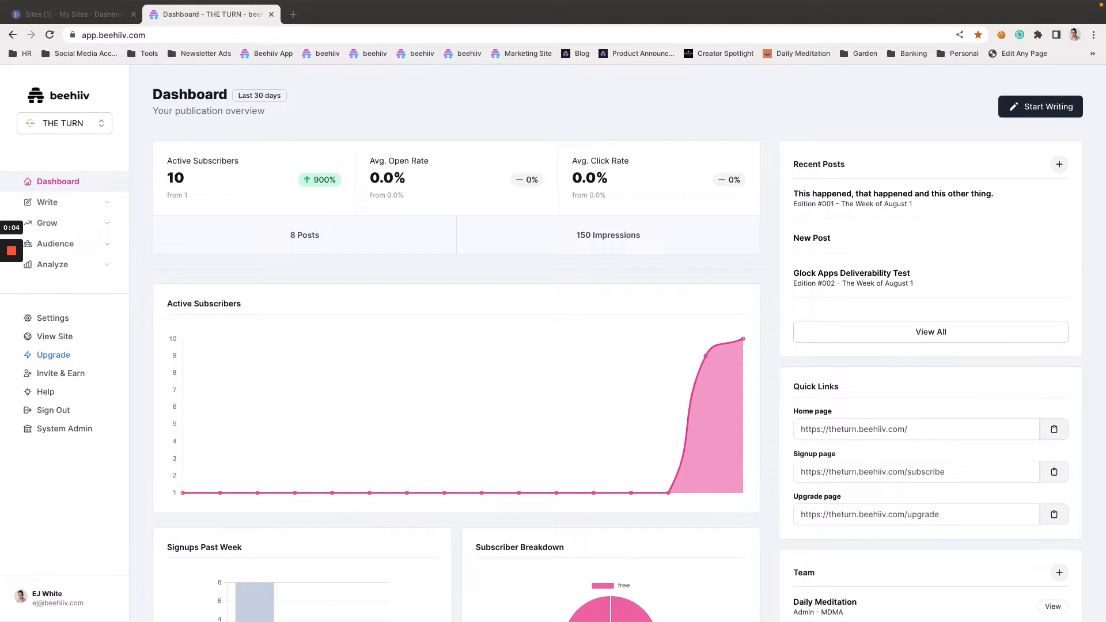
{"action": "mouse_move", "coordinate": [398, 614]}
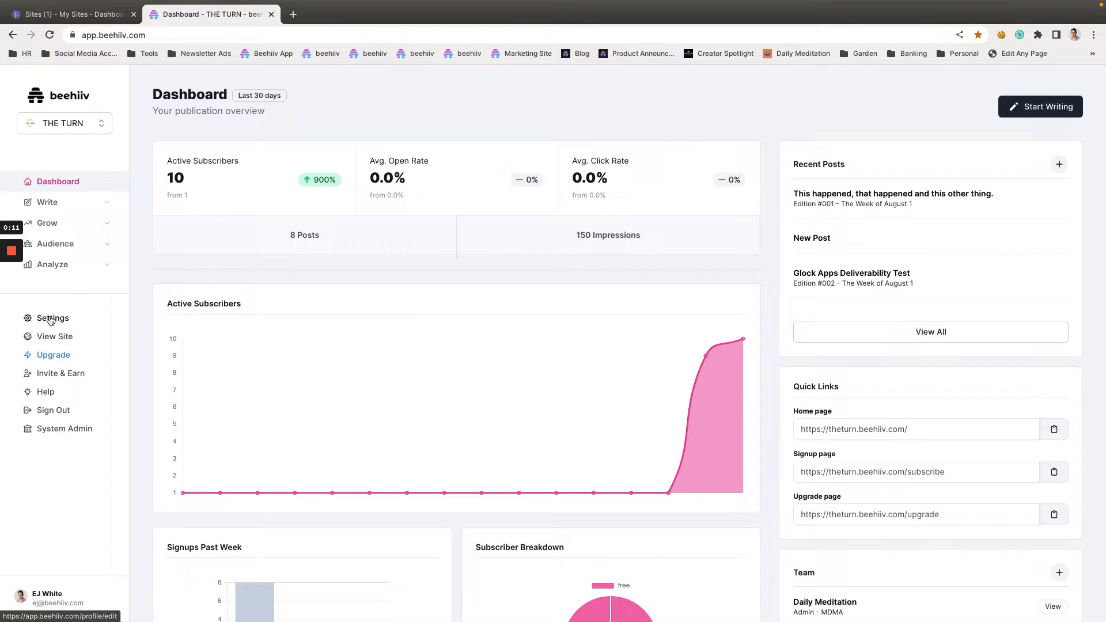
Go to beehiiv's Integrations settings showing the publication ID and API keys
{"action": "left_click", "coordinate": [46, 597]}
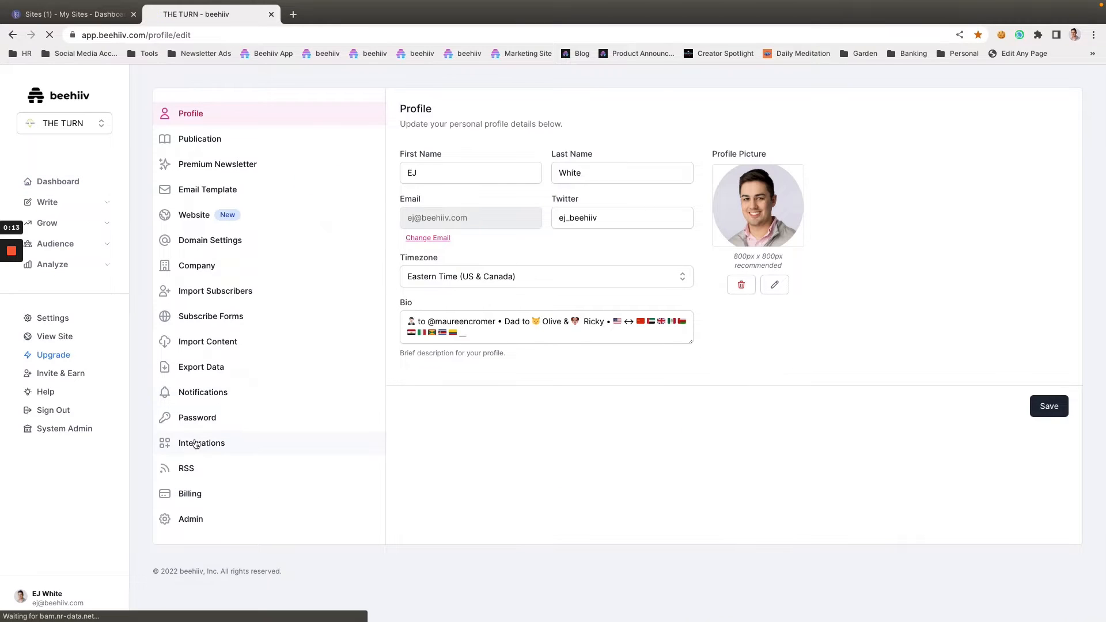
{"action": "left_click", "coordinate": [200, 443]}
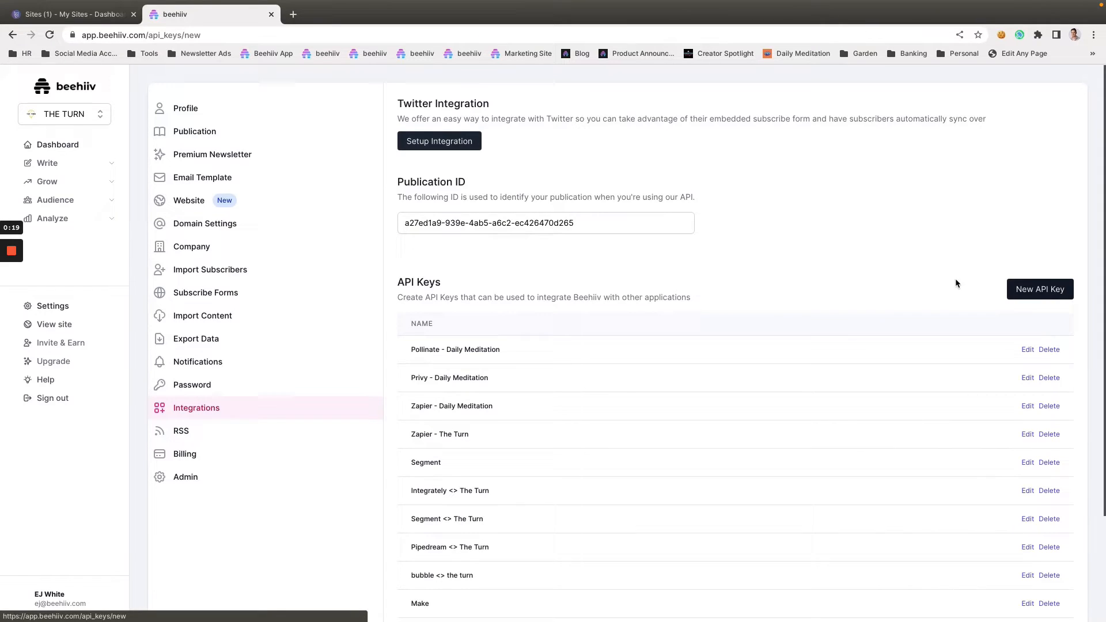
Create a beehiiv API key named 'Carrd <> The Turn', copy it, and return to the key list
{"action": "left_click", "coordinate": [1039, 288]}
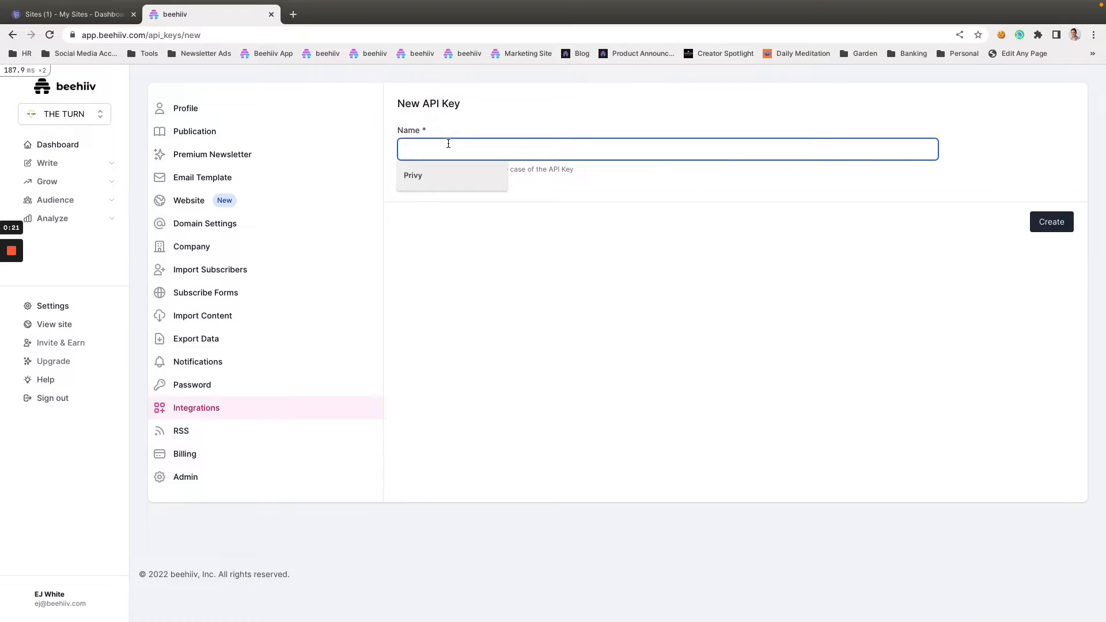
{"action": "type", "text": "Carrd <"}
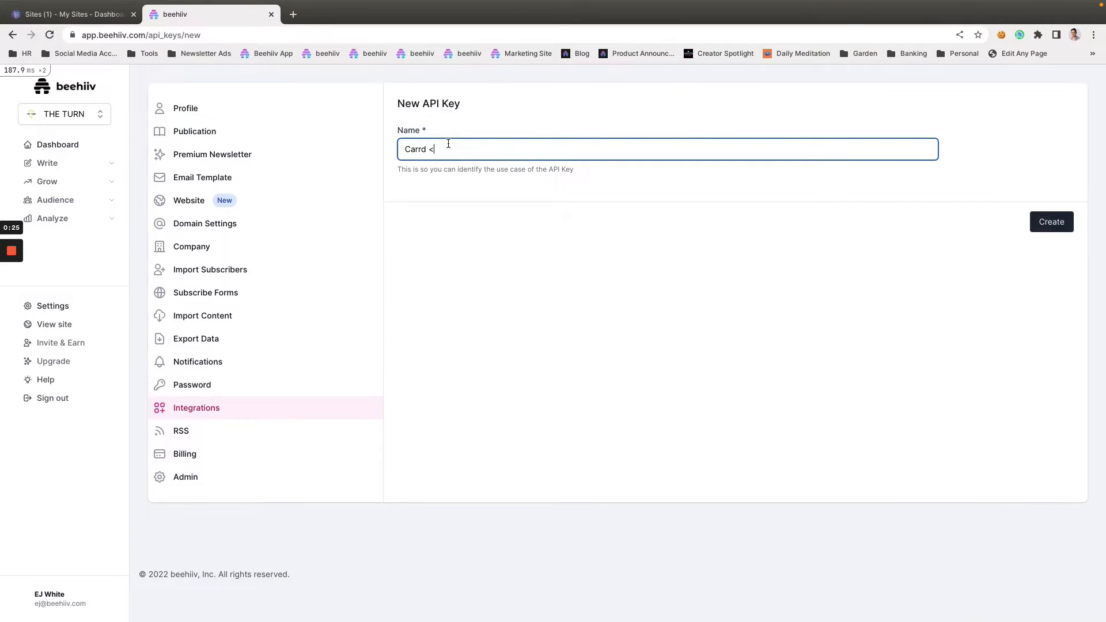
{"action": "type", "text": "> The Turn"}
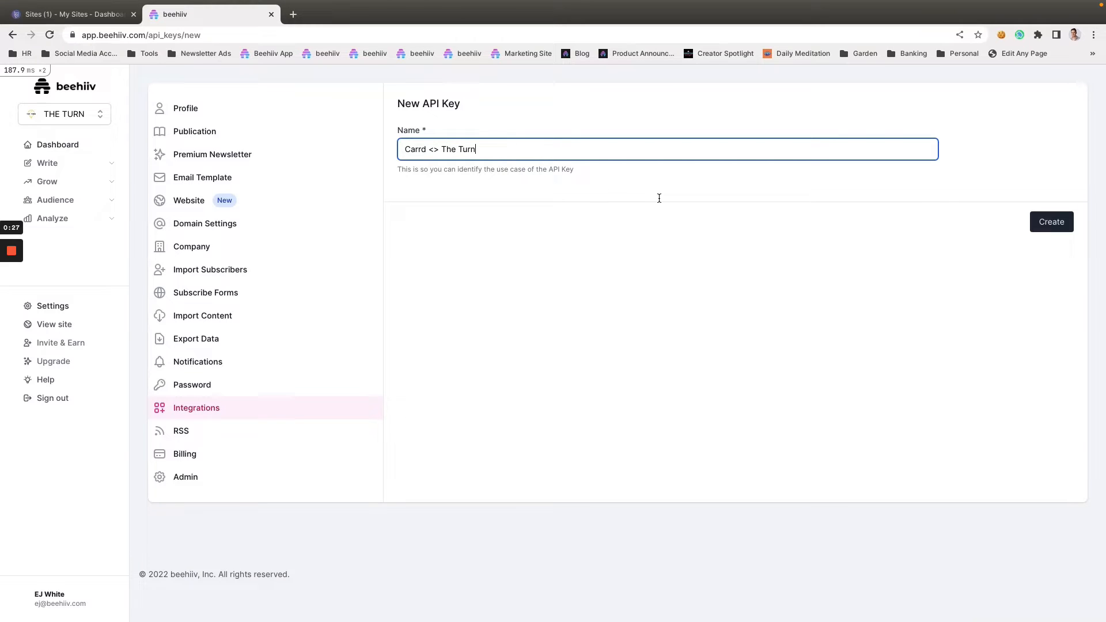
{"action": "left_click", "coordinate": [1050, 221]}
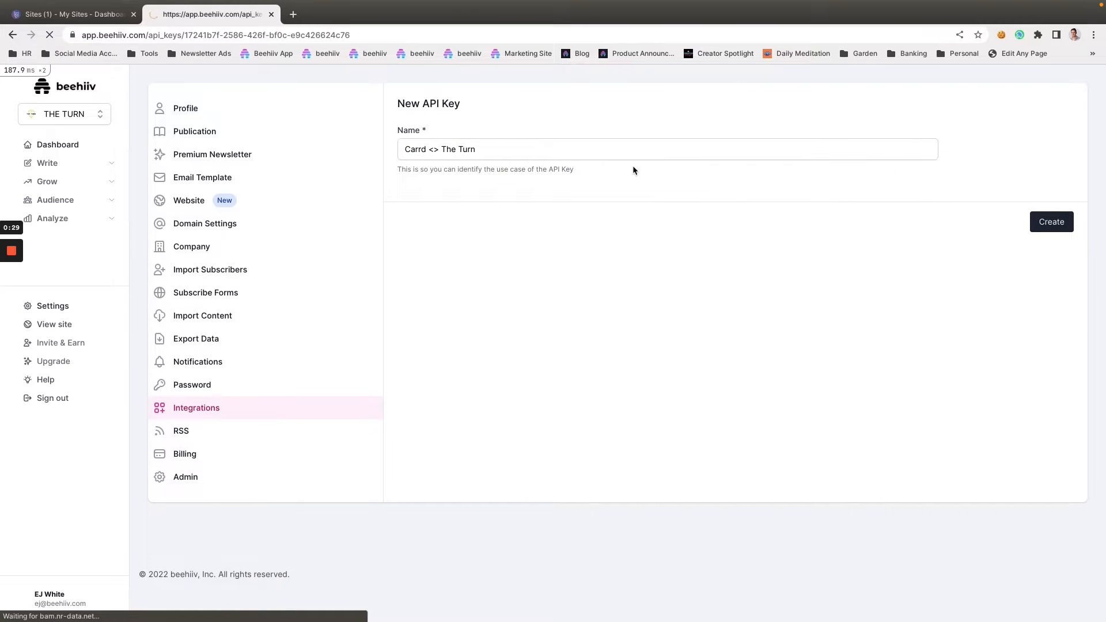
{"action": "left_click", "coordinate": [1051, 221]}
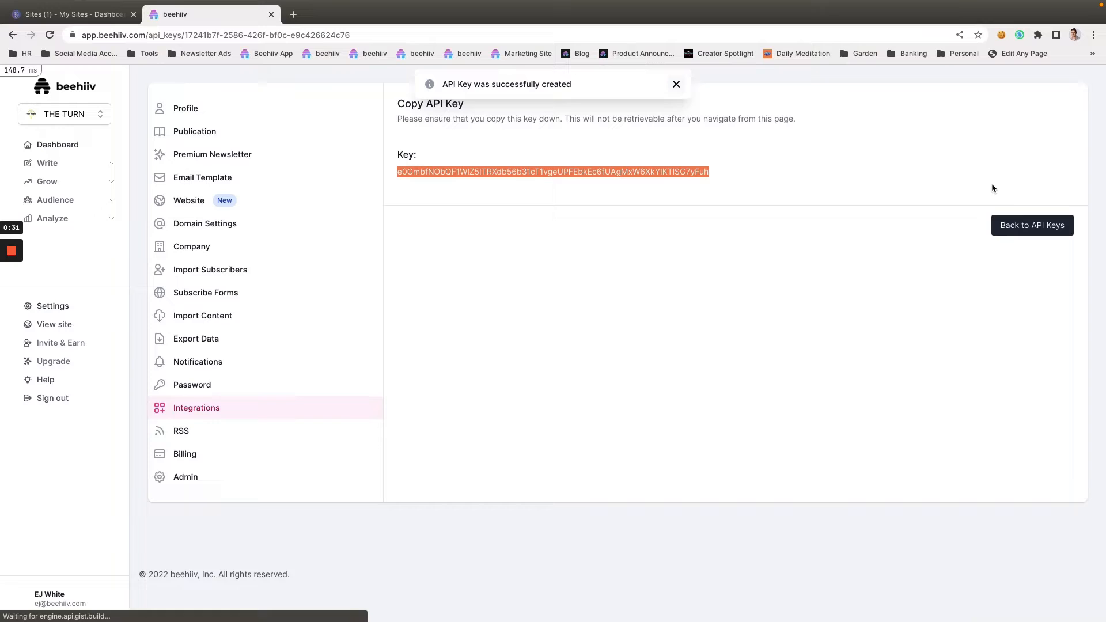
{"action": "left_click", "coordinate": [1030, 224]}
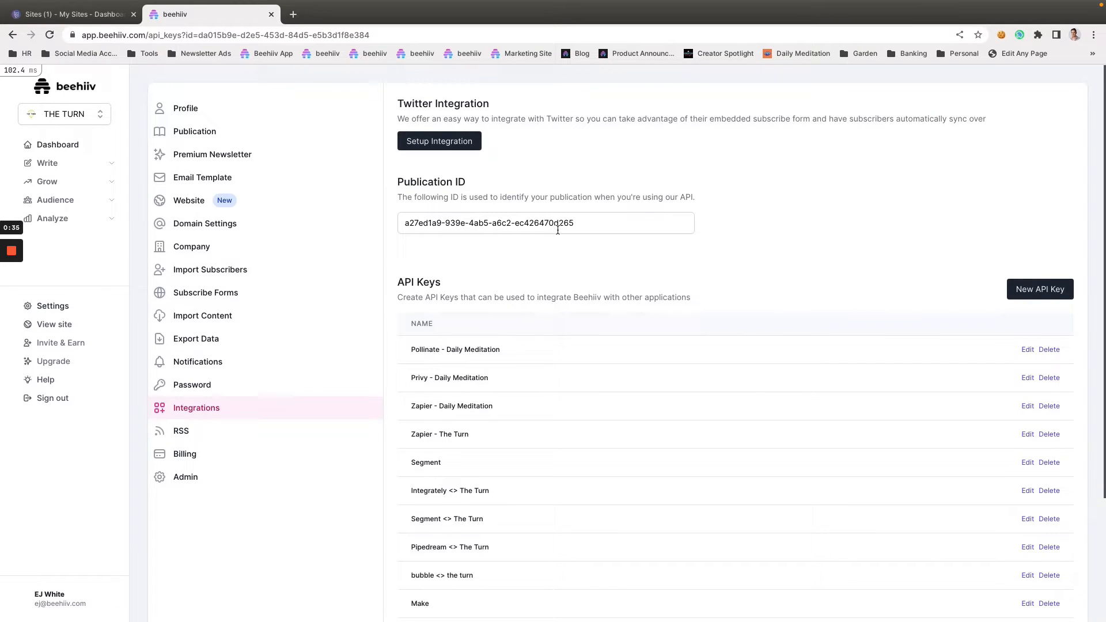
{"action": "mouse_move", "coordinate": [603, 259]}
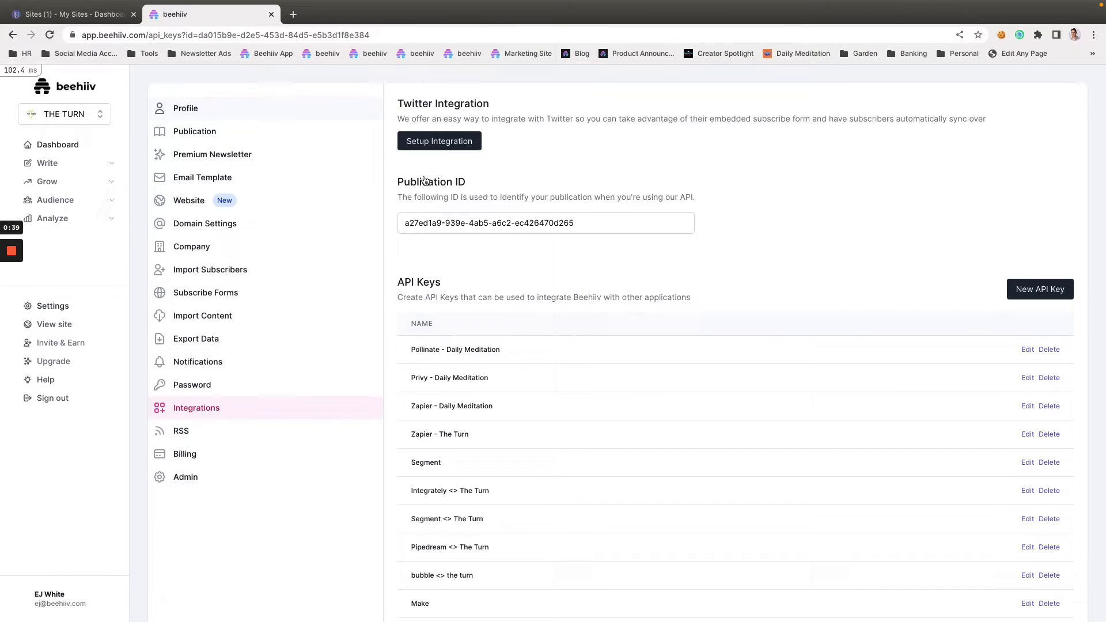
{"action": "mouse_move", "coordinate": [895, 413]}
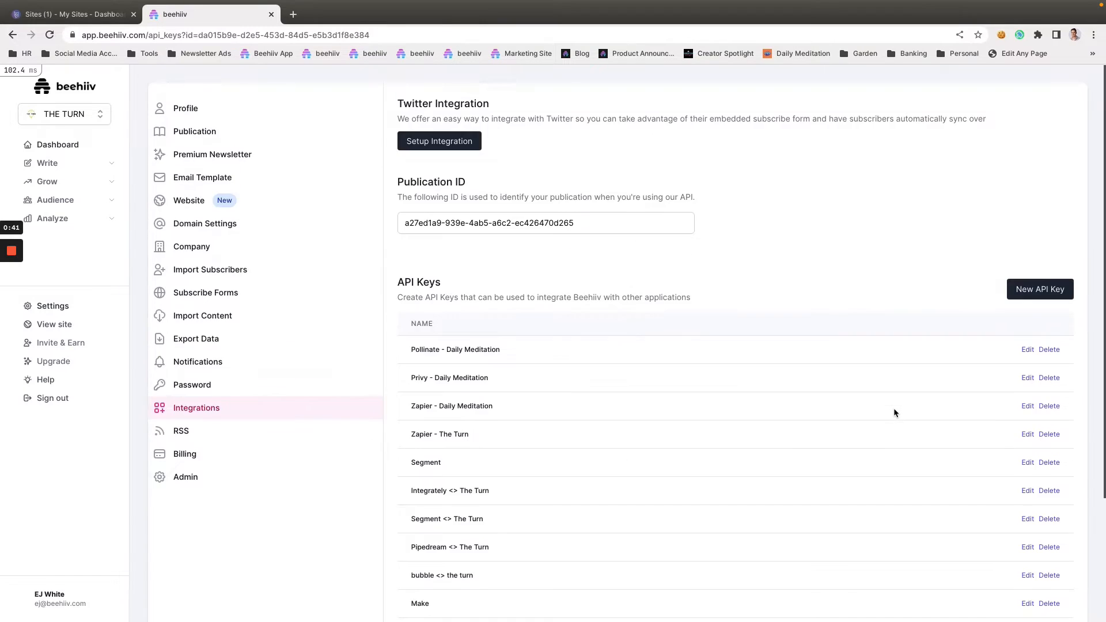
{"action": "mouse_move", "coordinate": [549, 247]}
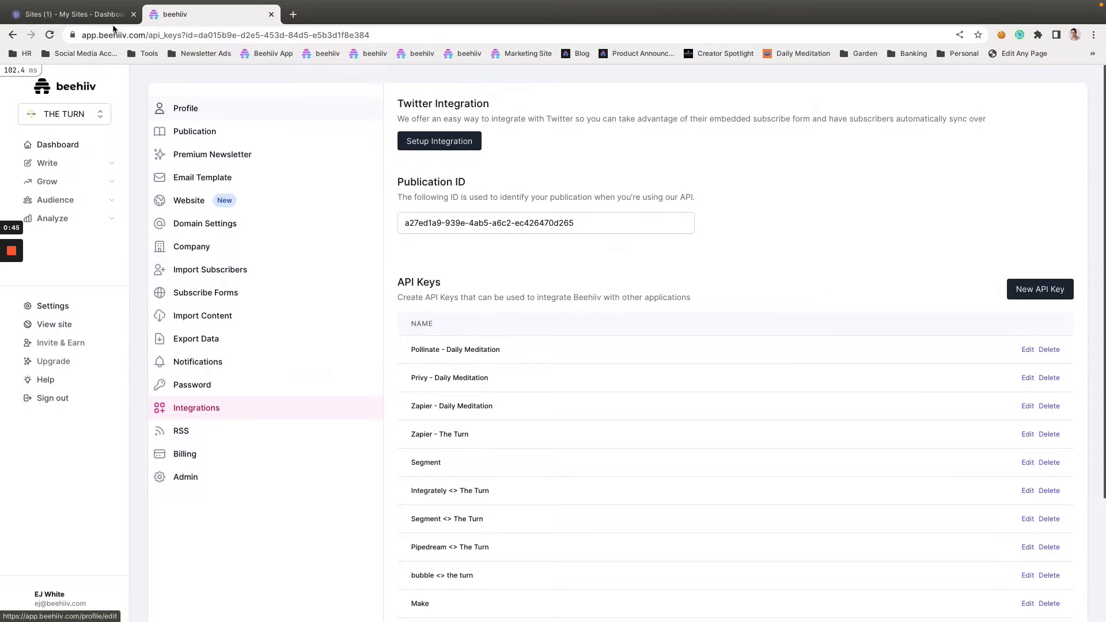
From the Carrd dashboard, open The Turn in the site editor
{"action": "left_click", "coordinate": [70, 13]}
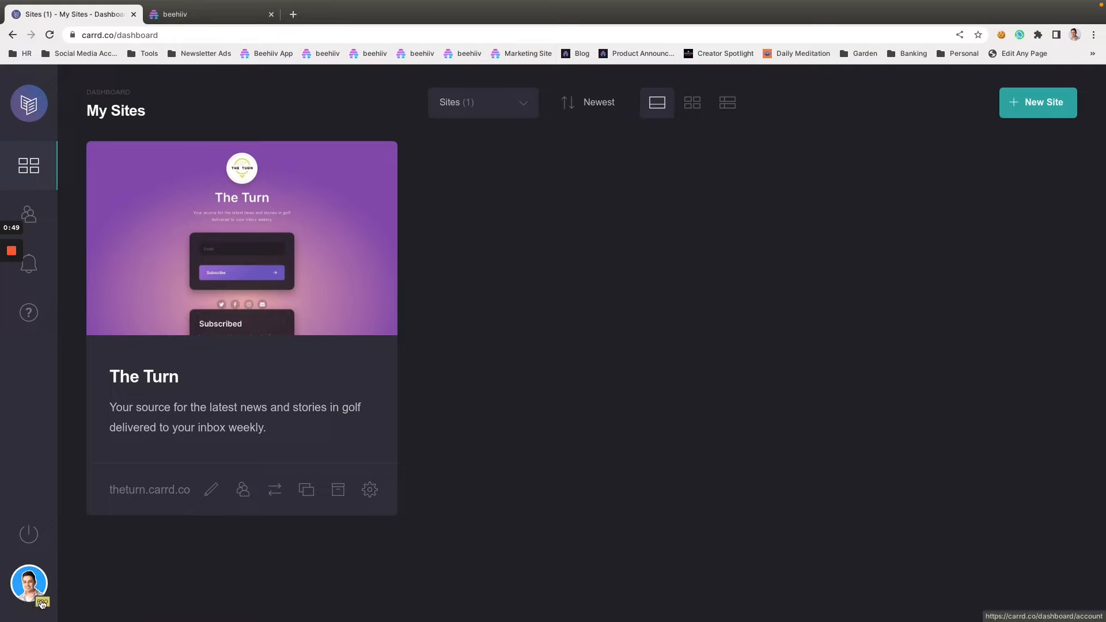
{"action": "mouse_move", "coordinate": [29, 582]}
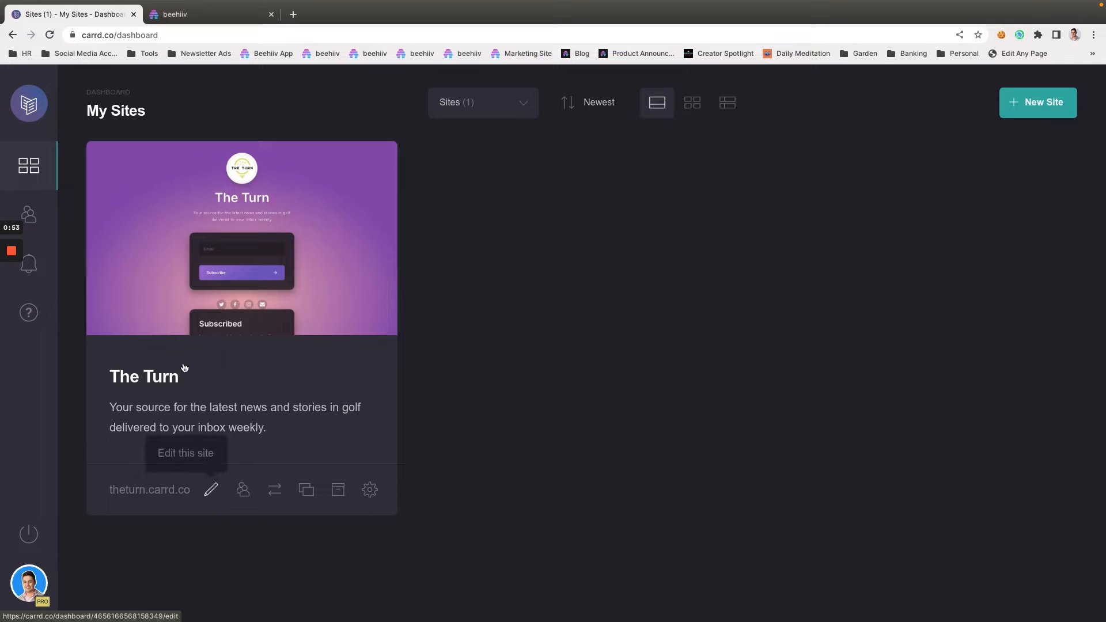
{"action": "mouse_move", "coordinate": [210, 490]}
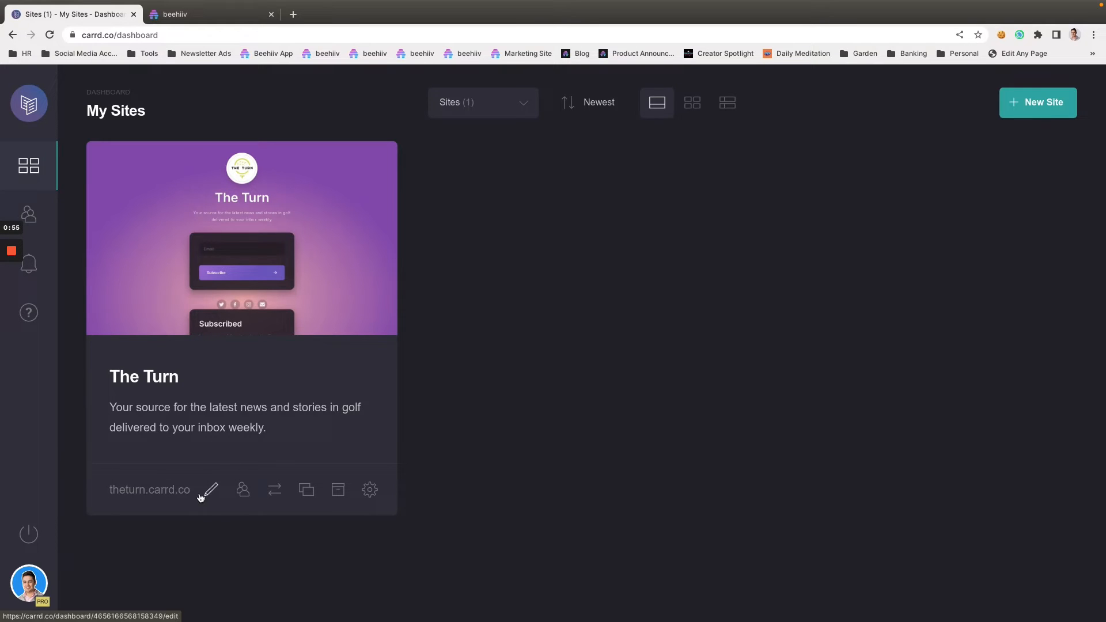
{"action": "mouse_move", "coordinate": [345, 431]}
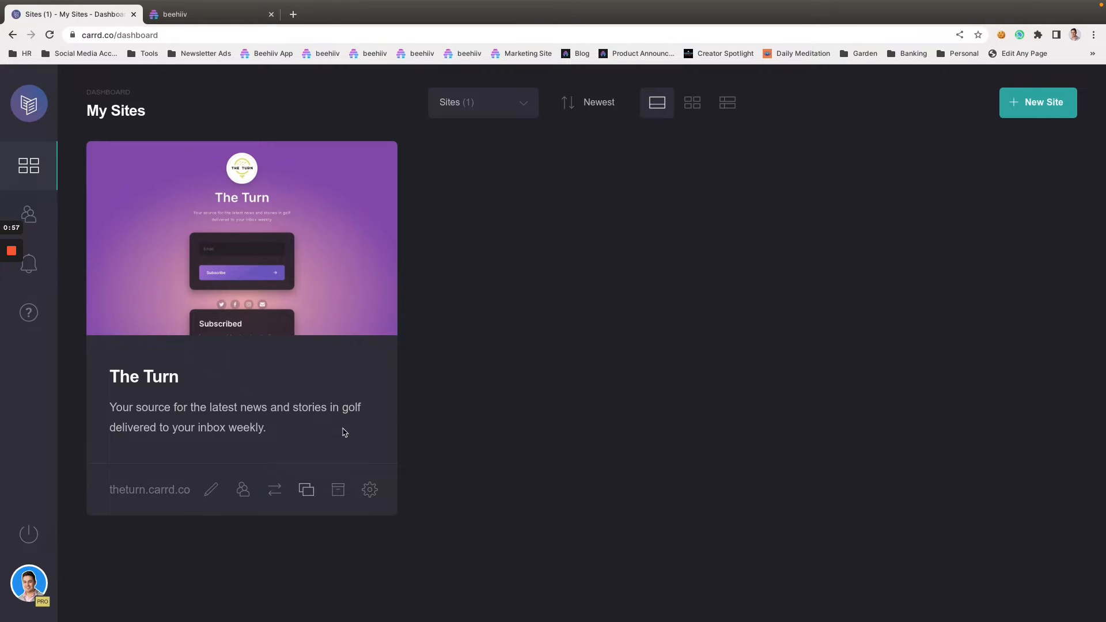
{"action": "mouse_move", "coordinate": [423, 267]}
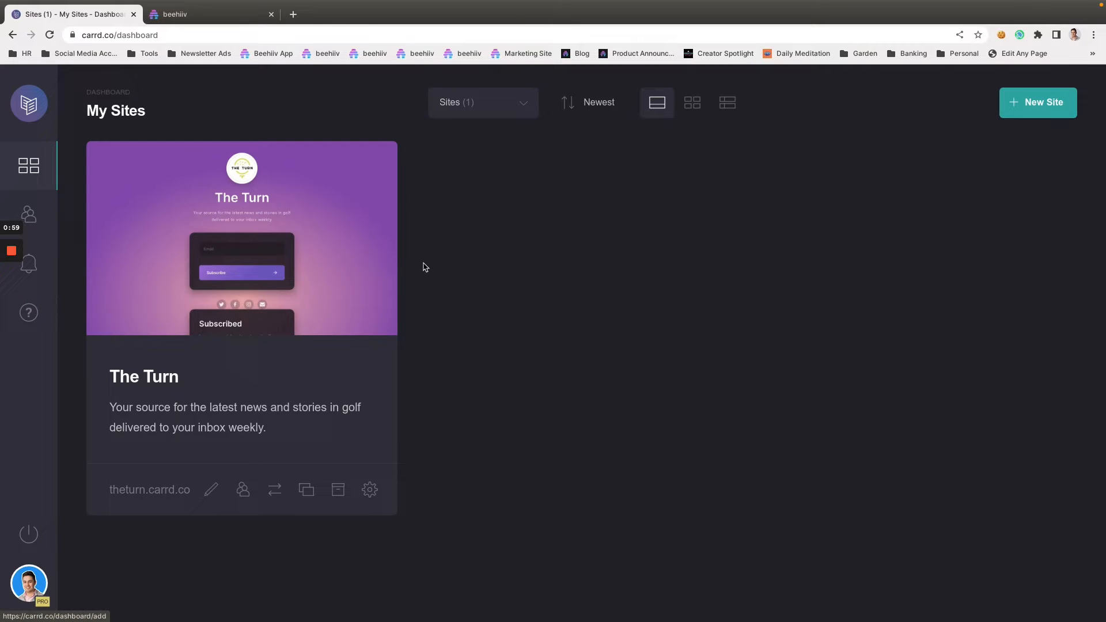
{"action": "left_click", "coordinate": [210, 489]}
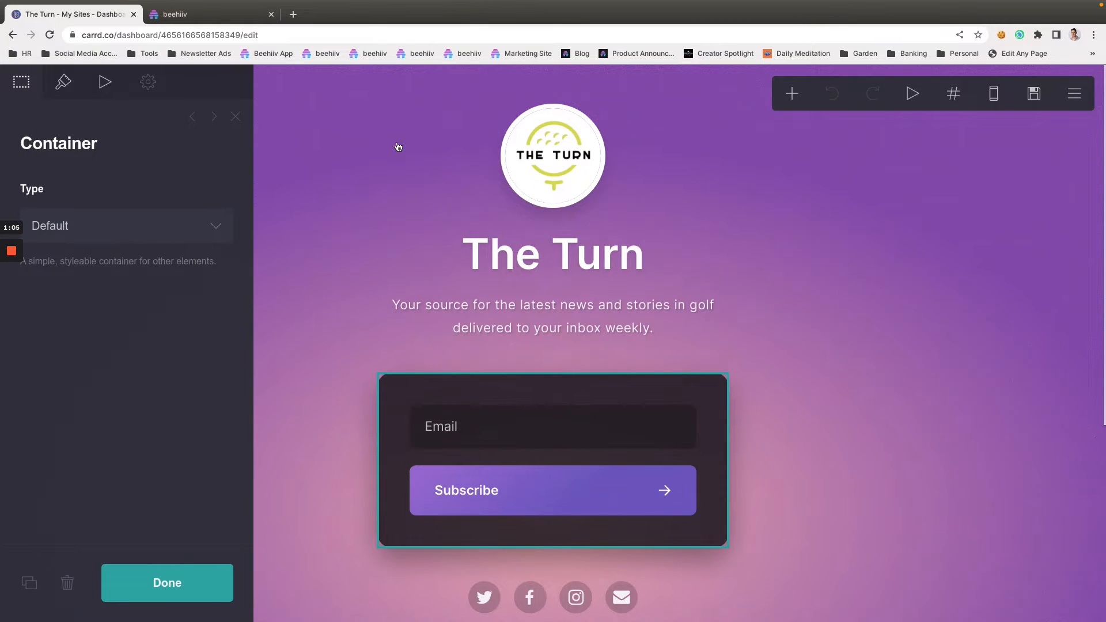
Set the signup form to capture emails via Beehiiv in its settings
{"action": "left_click", "coordinate": [551, 426]}
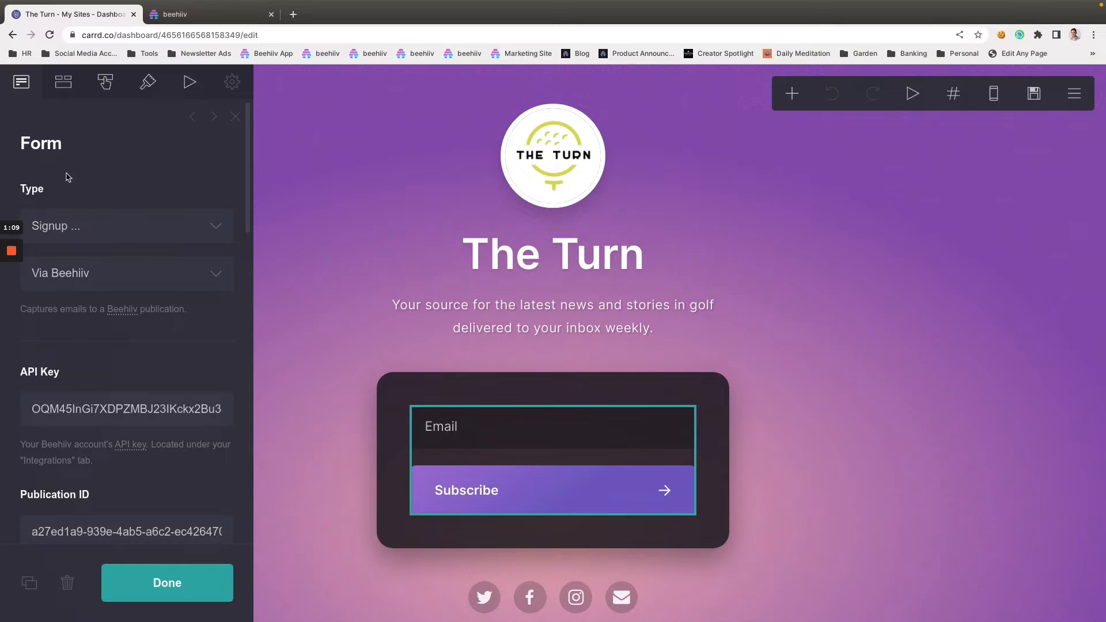
{"action": "left_click", "coordinate": [127, 225]}
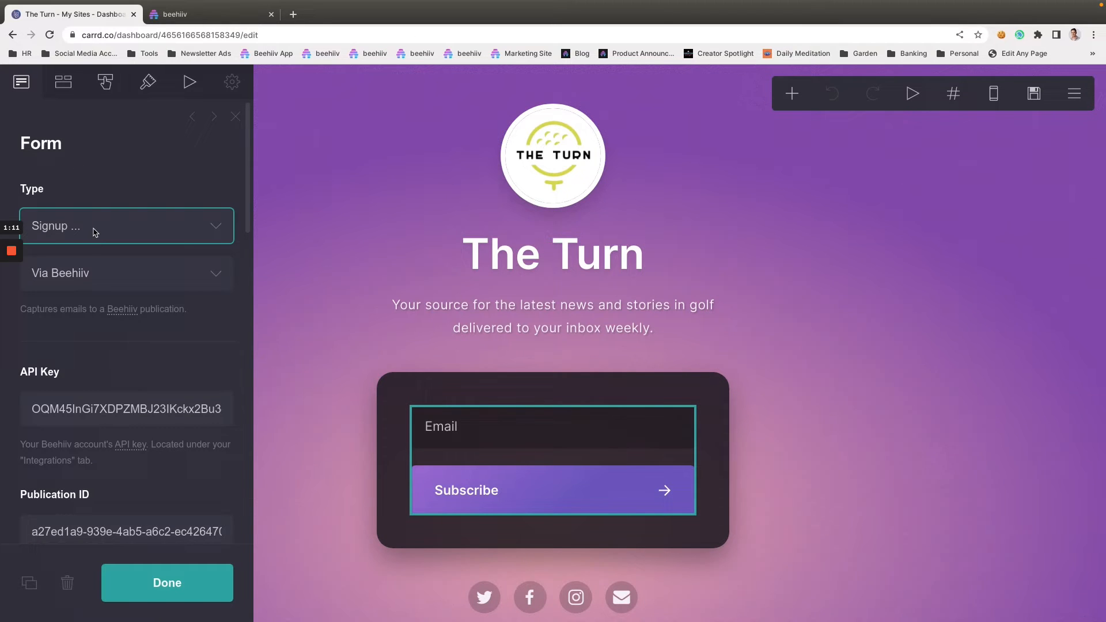
{"action": "left_click", "coordinate": [127, 273]}
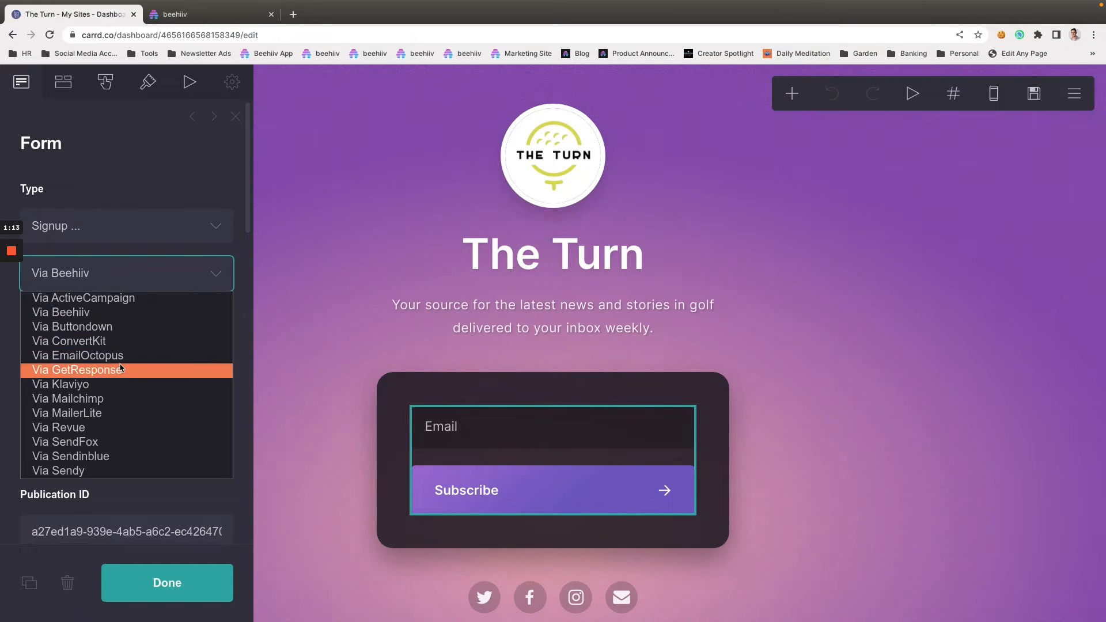
{"action": "mouse_move", "coordinate": [150, 412]}
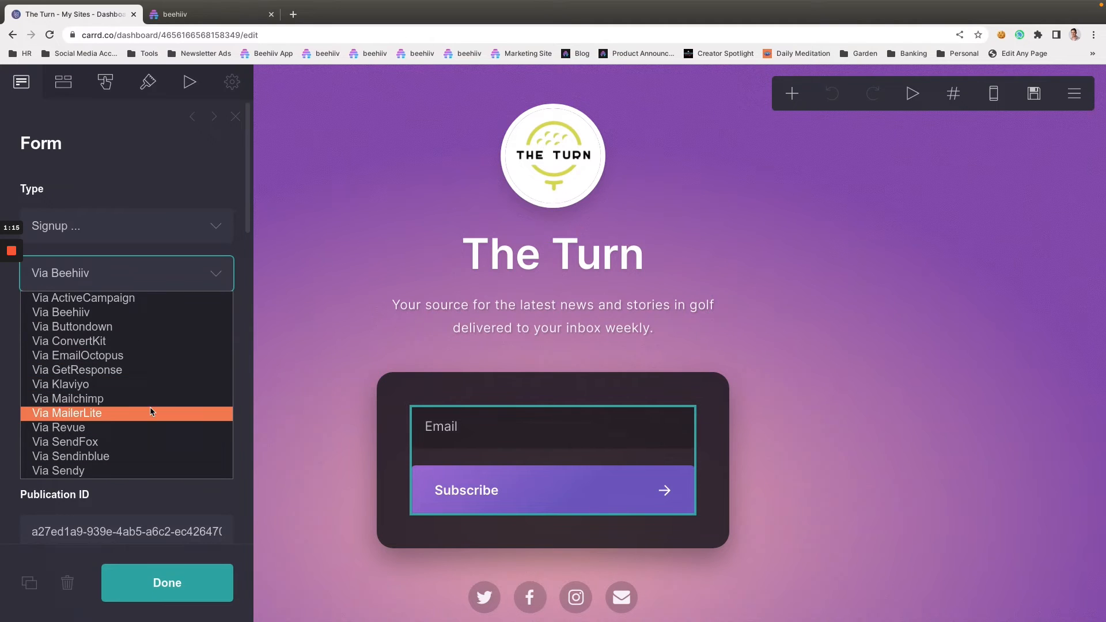
{"action": "mouse_move", "coordinate": [184, 201]}
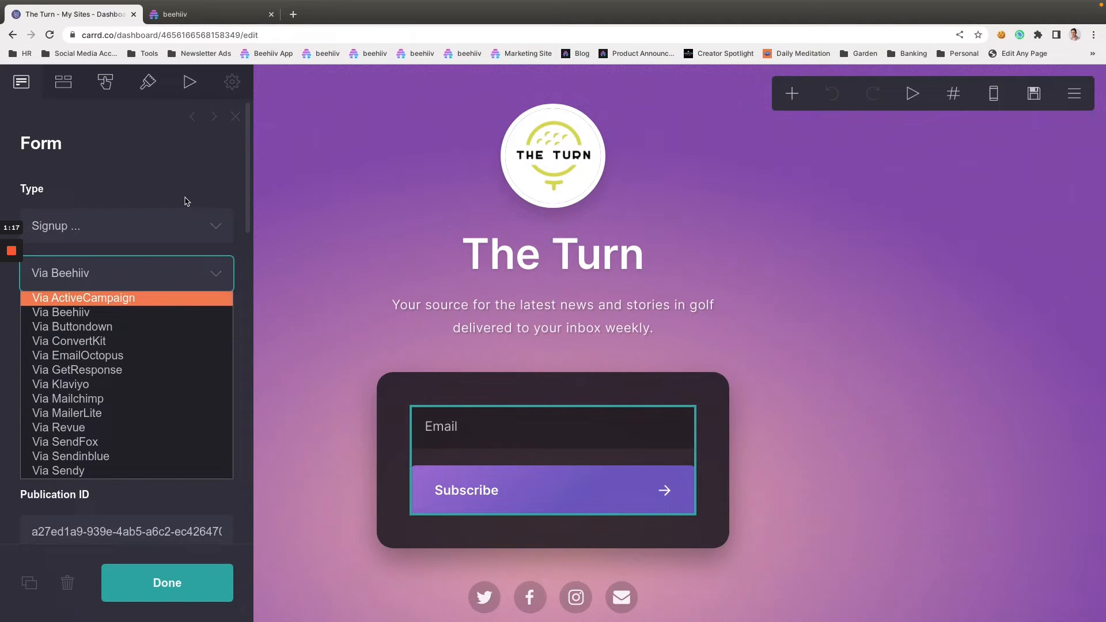
{"action": "left_click", "coordinate": [62, 312]}
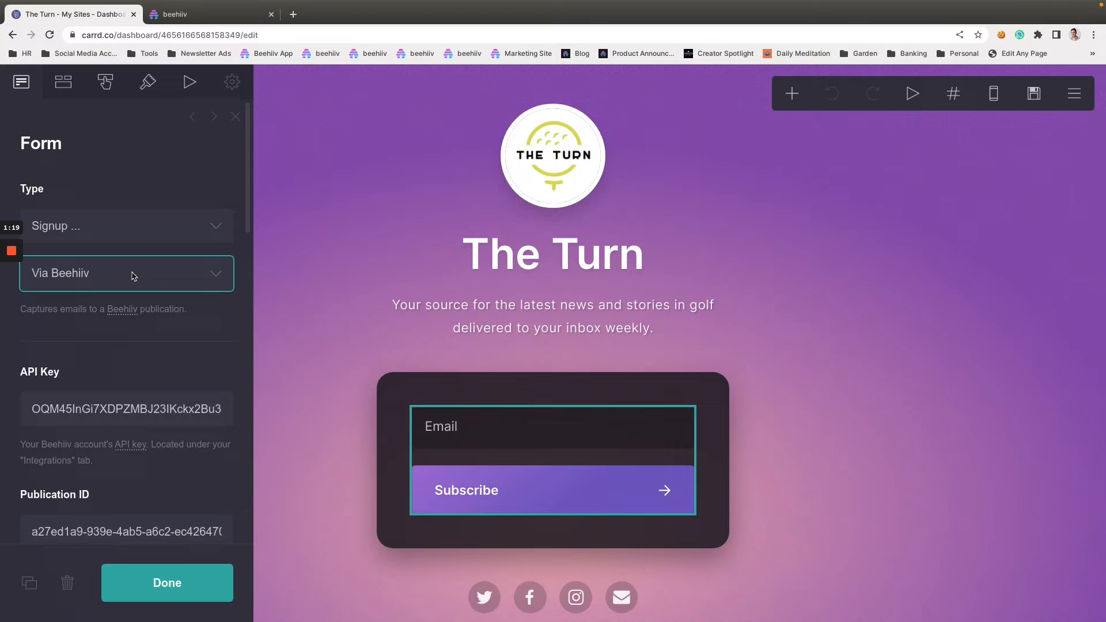
{"action": "scroll", "scroll_direction": "down", "scroll_amount": 3}
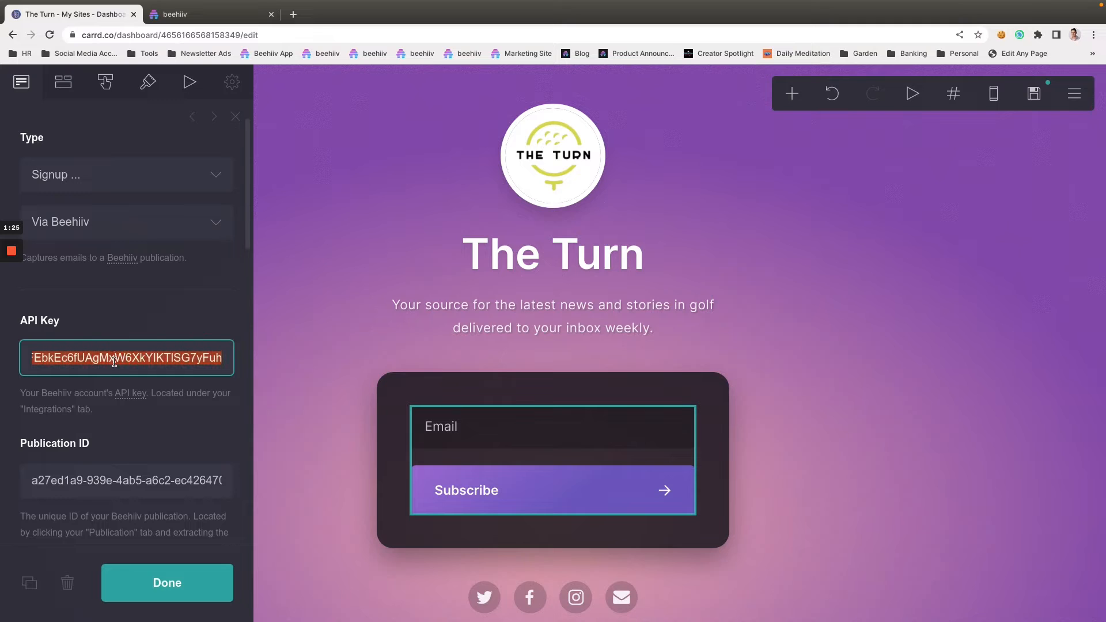
Copy the publication ID from beehiiv's Integrations page
{"action": "left_click", "coordinate": [205, 13]}
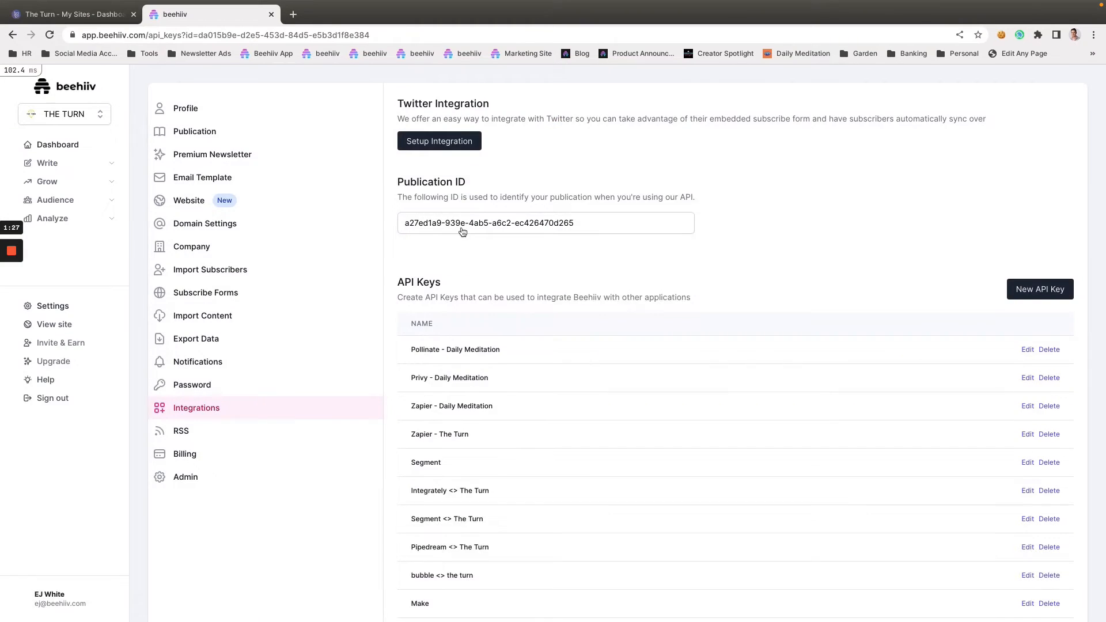
{"action": "scroll", "scroll_direction": "down", "scroll_amount": 3}
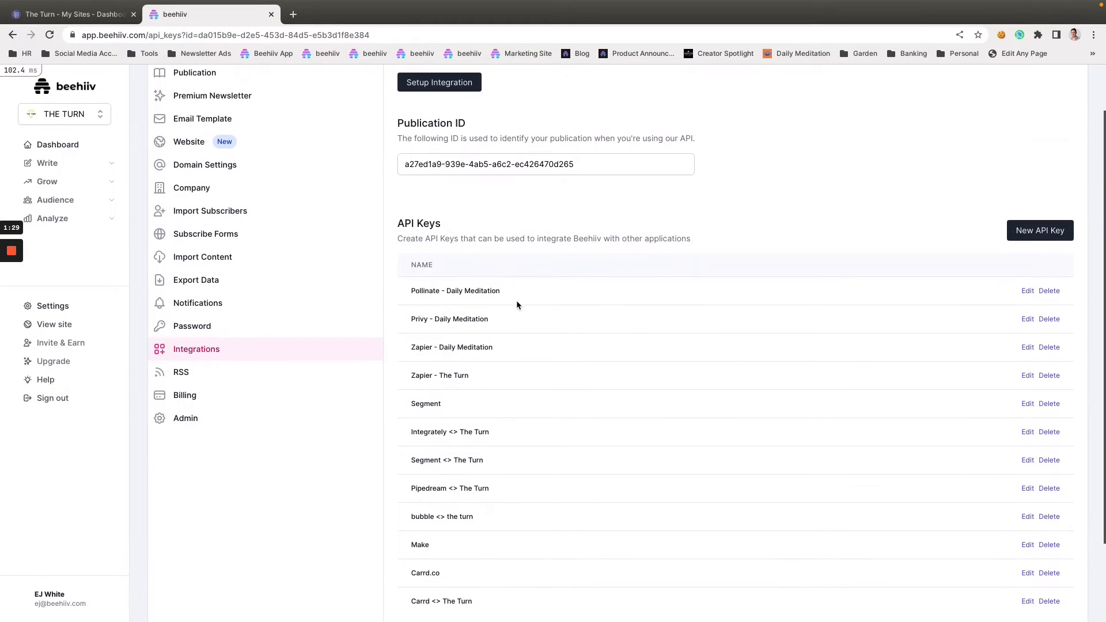
{"action": "left_click", "coordinate": [545, 163]}
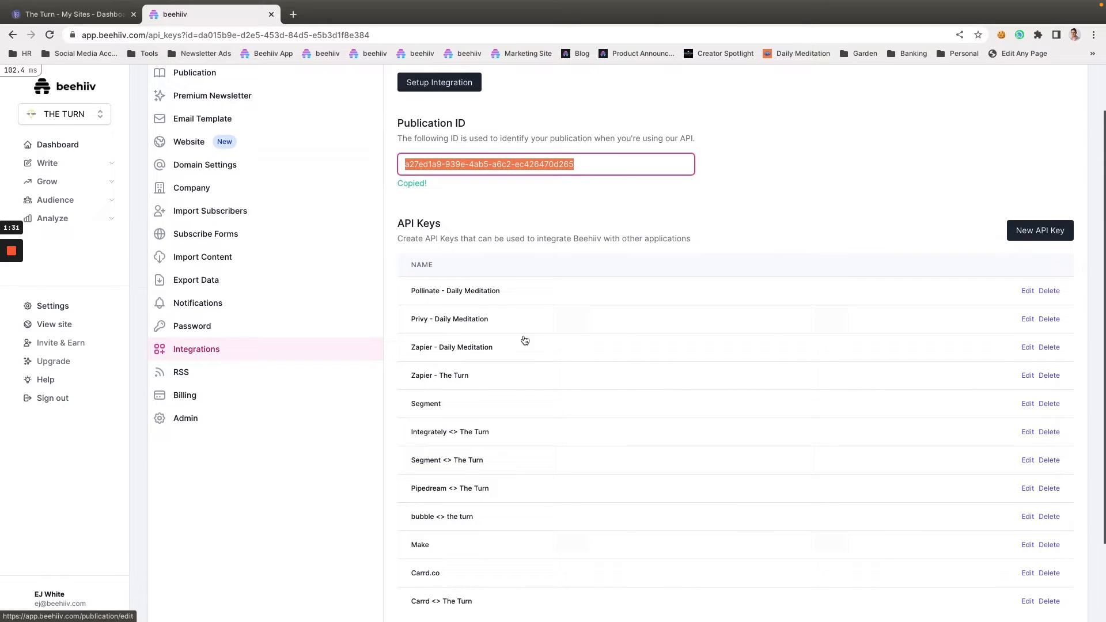
Fill the form's beehiiv API key and Publication ID and choose an On Completion behaviour
{"action": "left_click", "coordinate": [67, 13]}
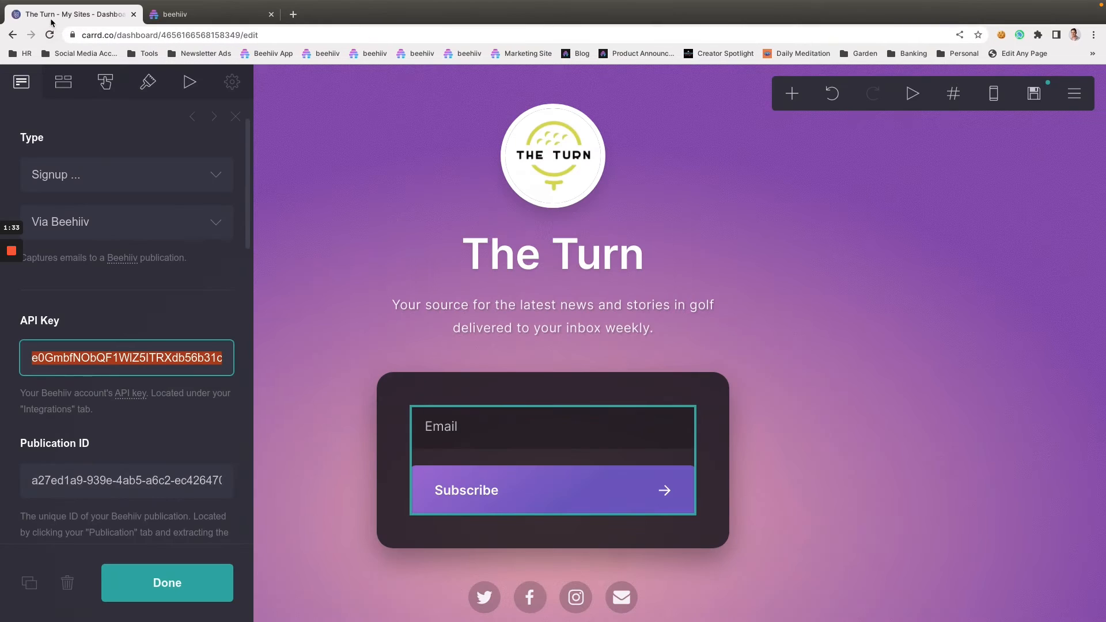
{"action": "left_click", "coordinate": [126, 481]}
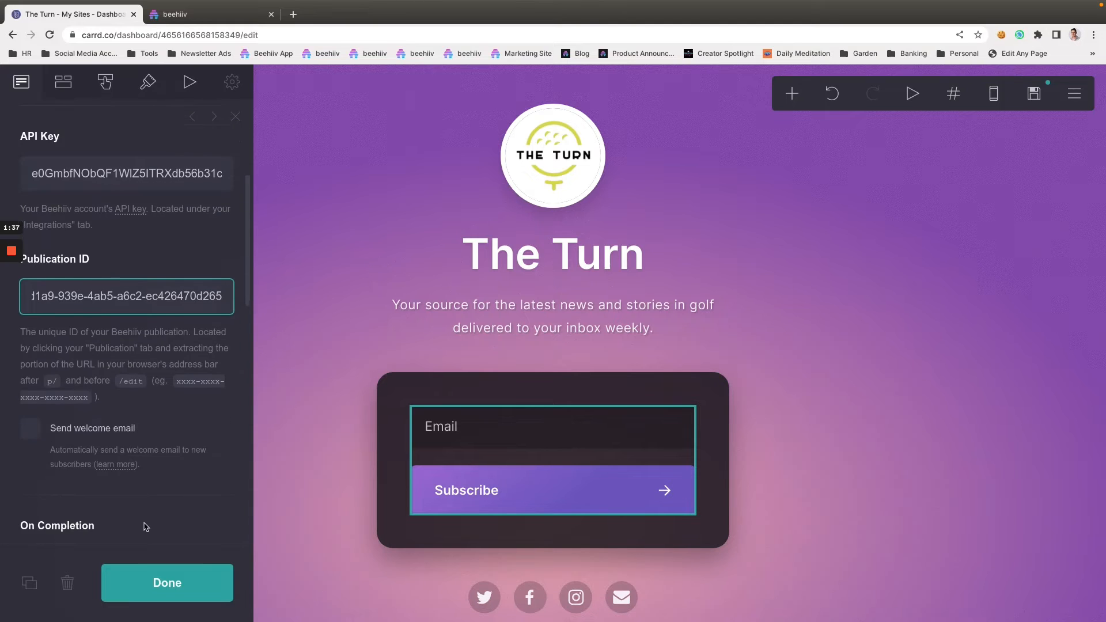
{"action": "scroll", "scroll_direction": "down", "scroll_amount": 3}
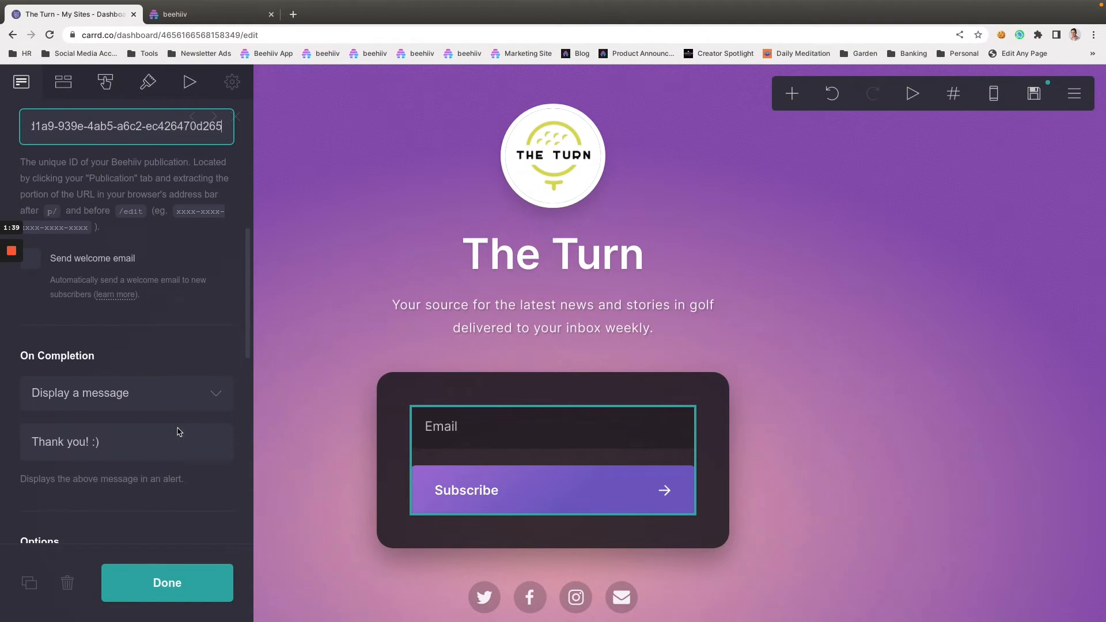
{"action": "left_click", "coordinate": [126, 393]}
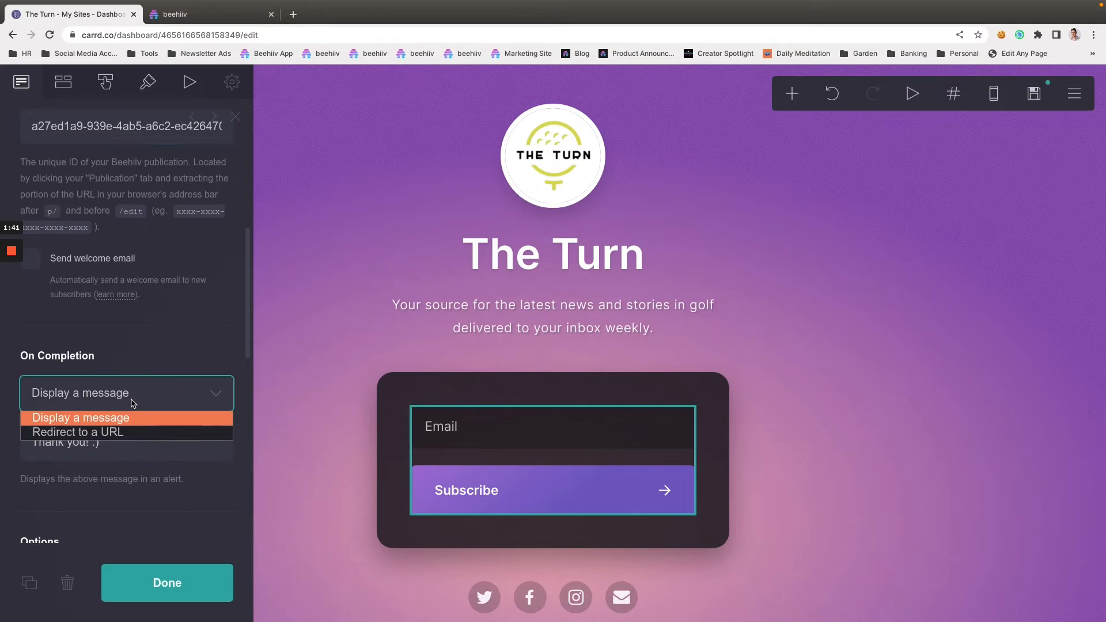
{"action": "mouse_move", "coordinate": [133, 432]}
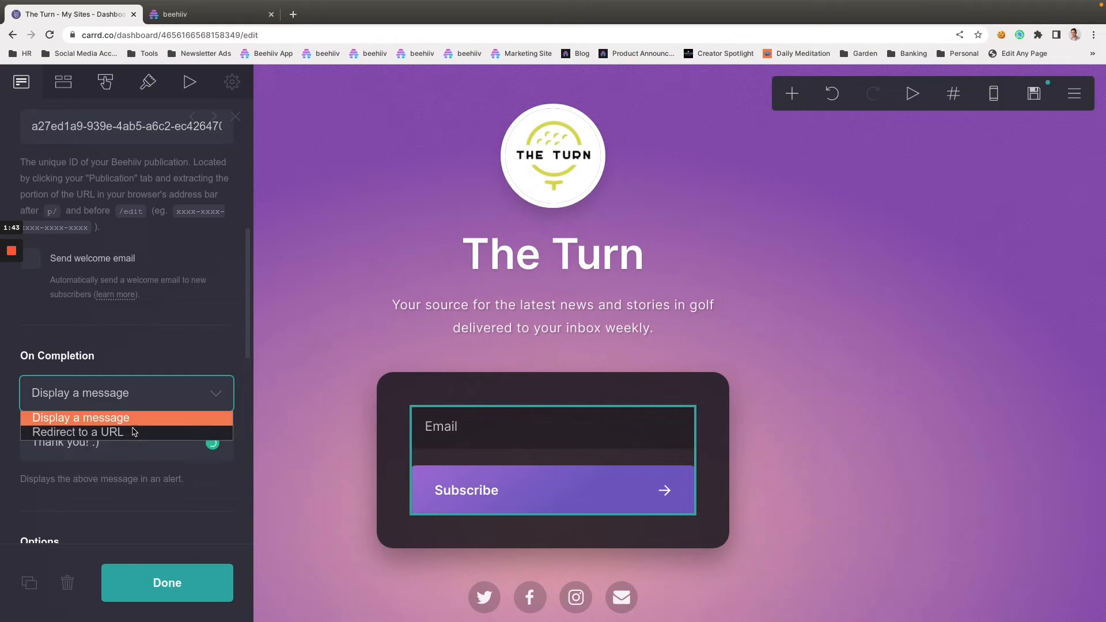
{"action": "left_click", "coordinate": [77, 432]}
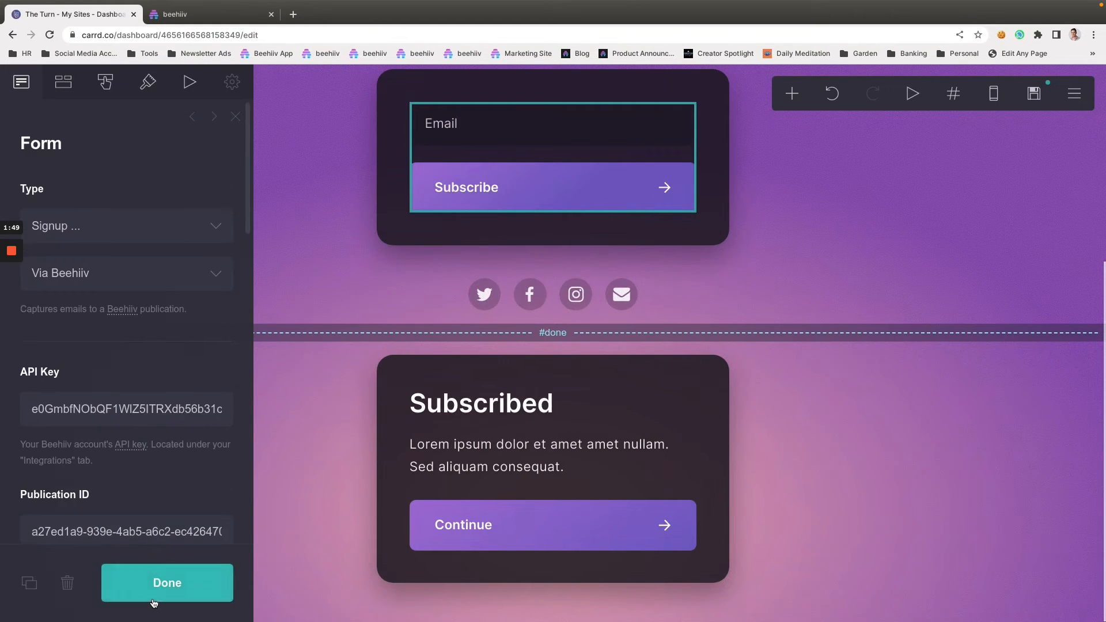
Publish The Turn to theturn.carrd.co and view the live site in a new tab
{"action": "left_click", "coordinate": [166, 583]}
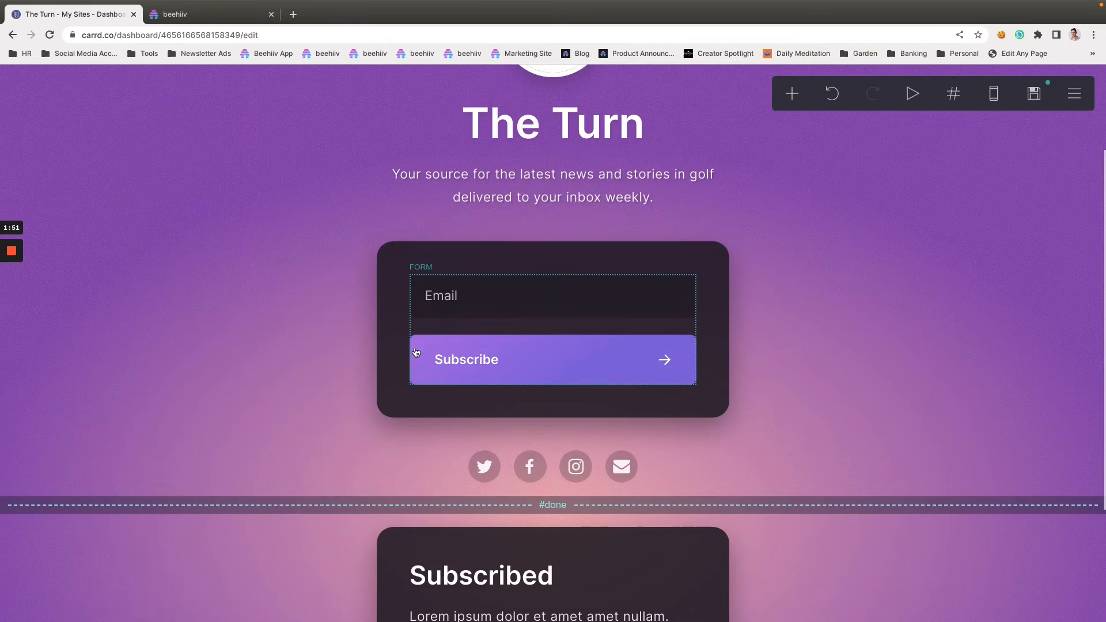
{"action": "scroll", "scroll_direction": "up", "scroll_amount": 3}
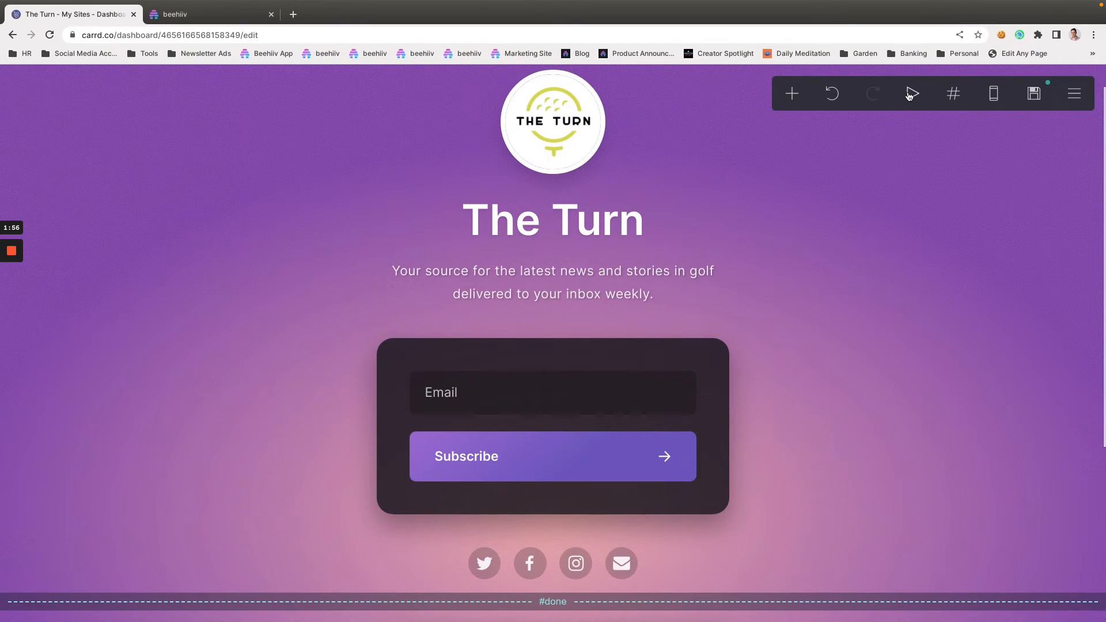
{"action": "left_click", "coordinate": [912, 93]}
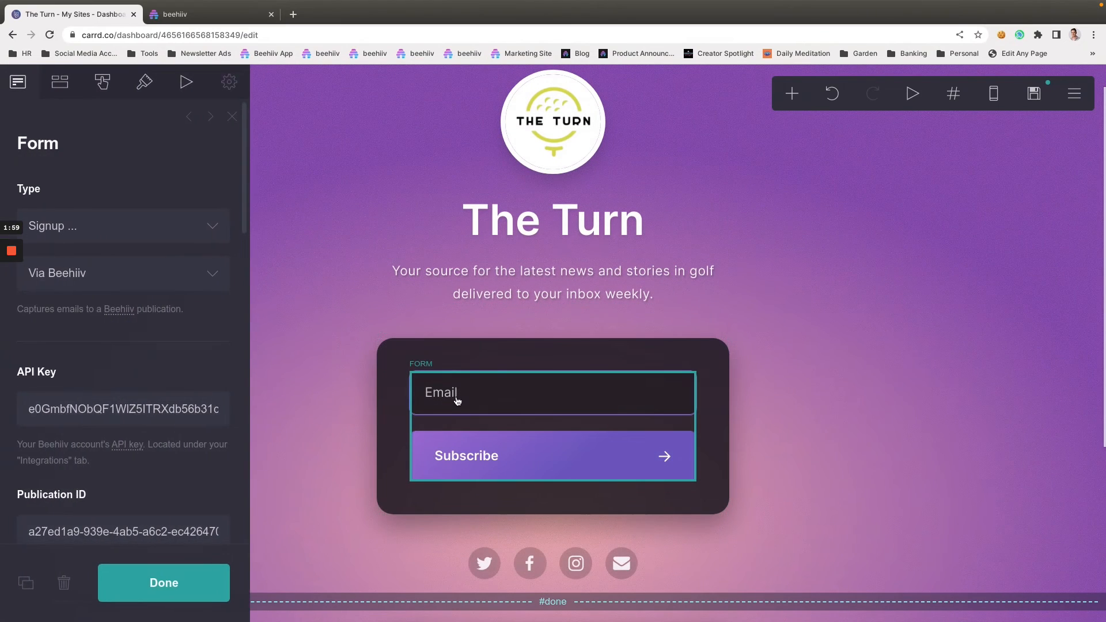
{"action": "left_click", "coordinate": [1073, 92]}
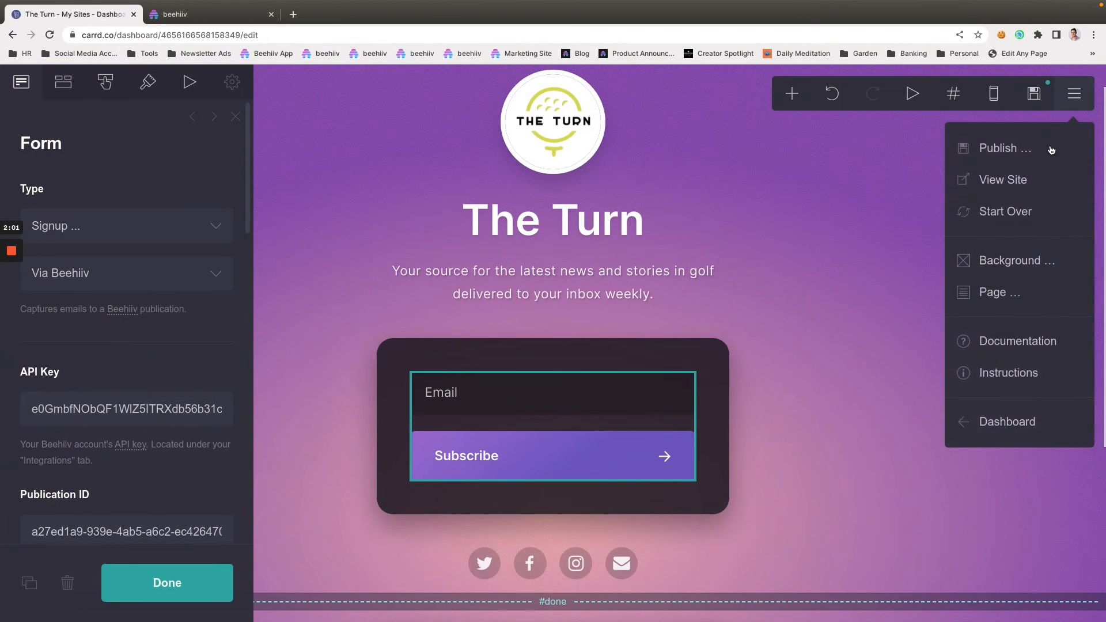
{"action": "left_click", "coordinate": [1001, 149]}
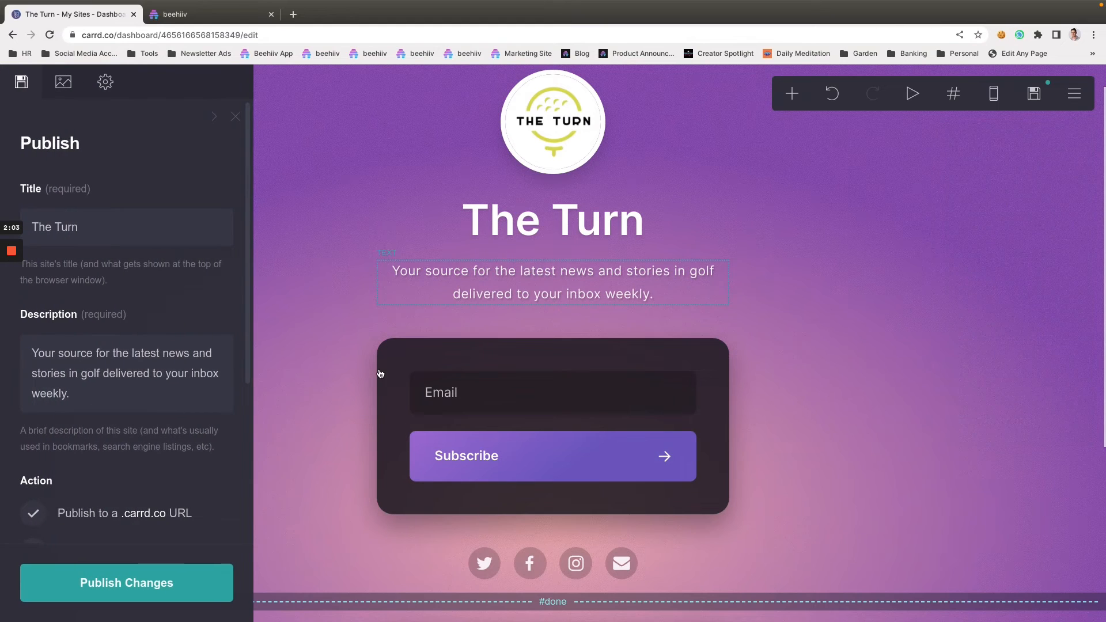
{"action": "left_click", "coordinate": [127, 583]}
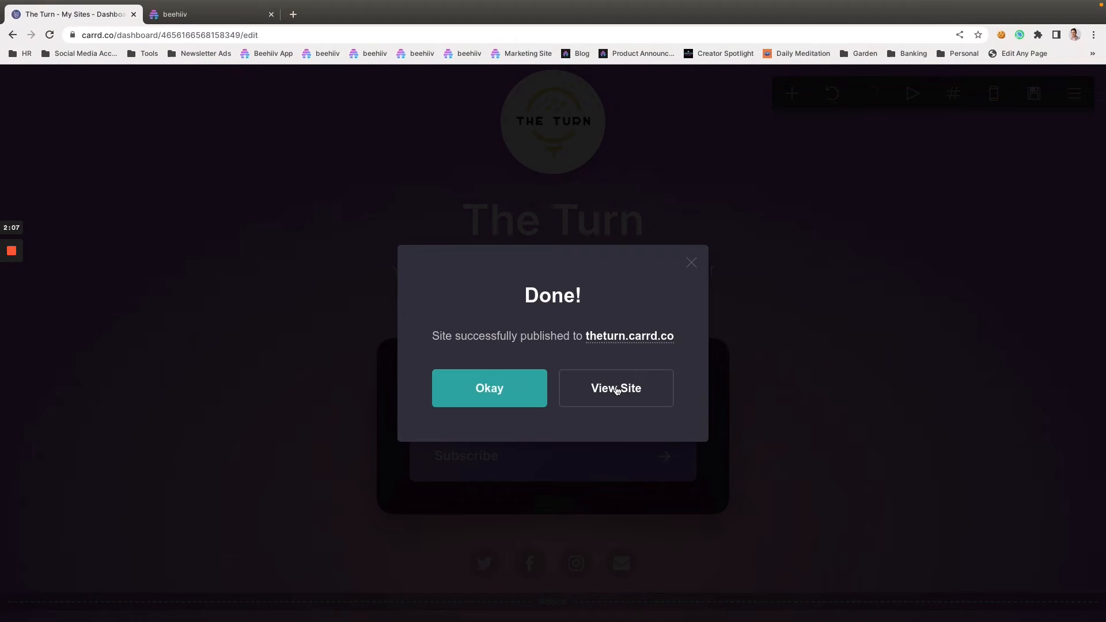
{"action": "left_click", "coordinate": [615, 388]}
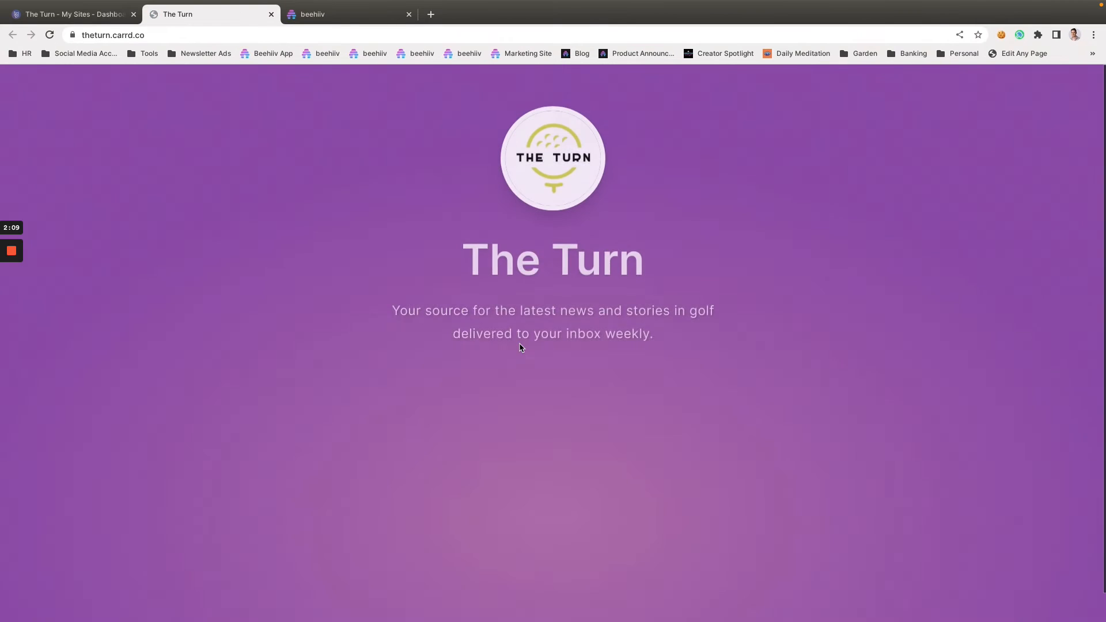
Subscribe a test email address through the live site's form, then switch to beehiiv
{"action": "type", "text": "e"}
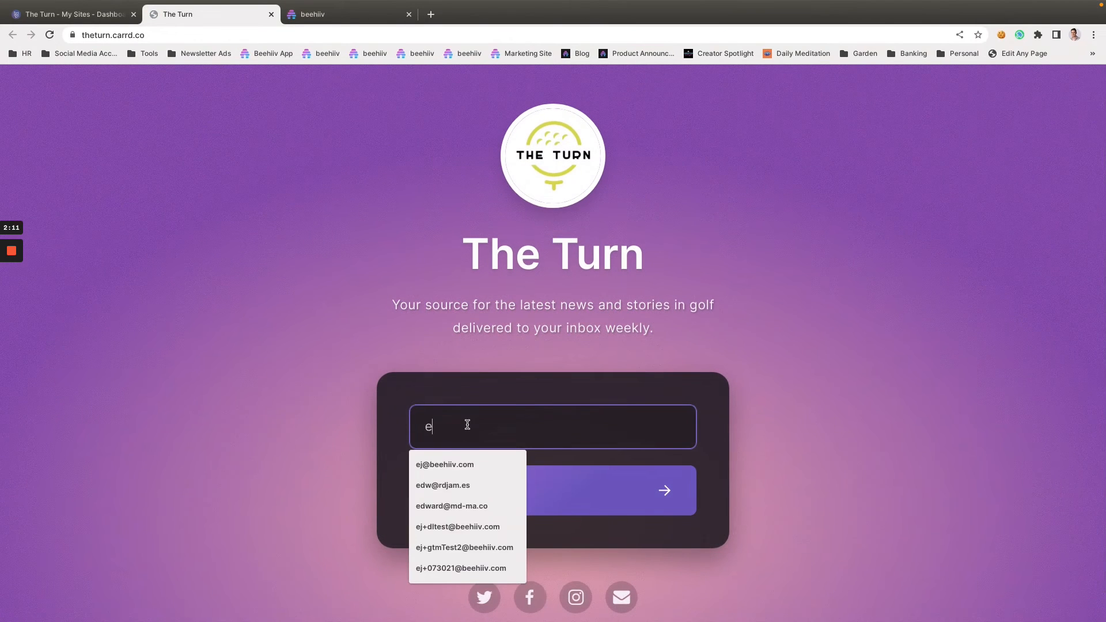
{"action": "type", "text": "j+ca"}
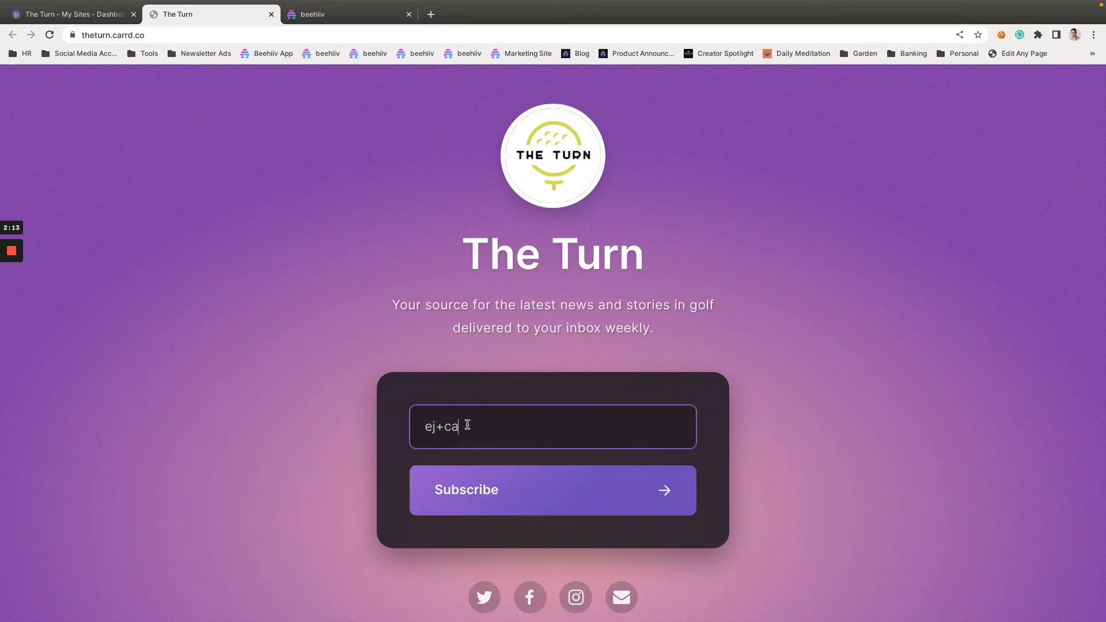
{"action": "type", "text": "rddemo@!"}
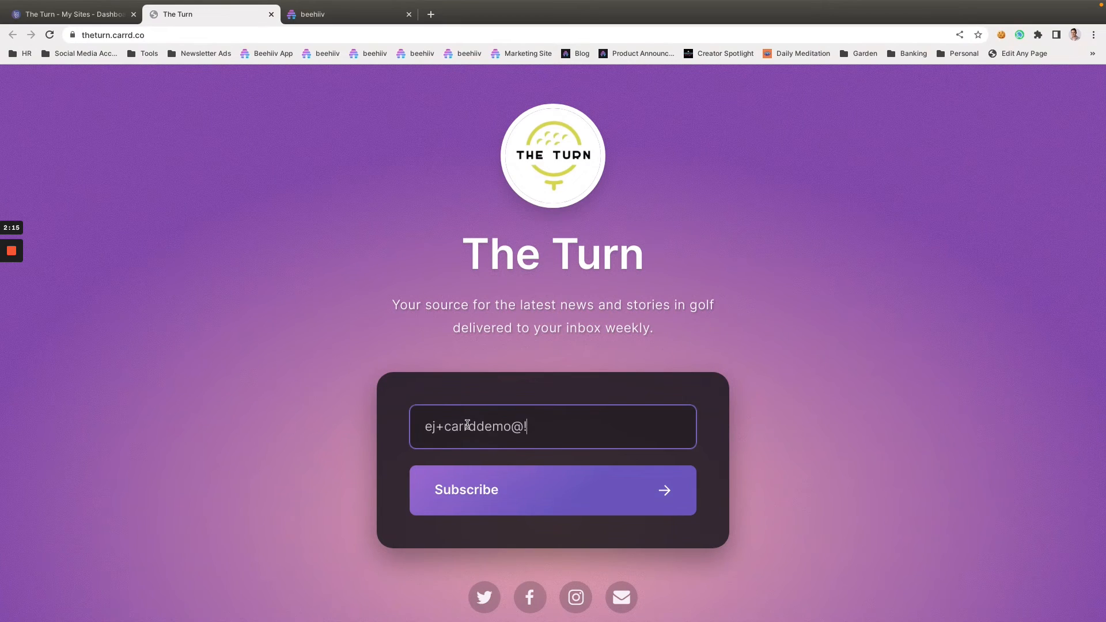
{"action": "type", "text": "beehiiv.com"}
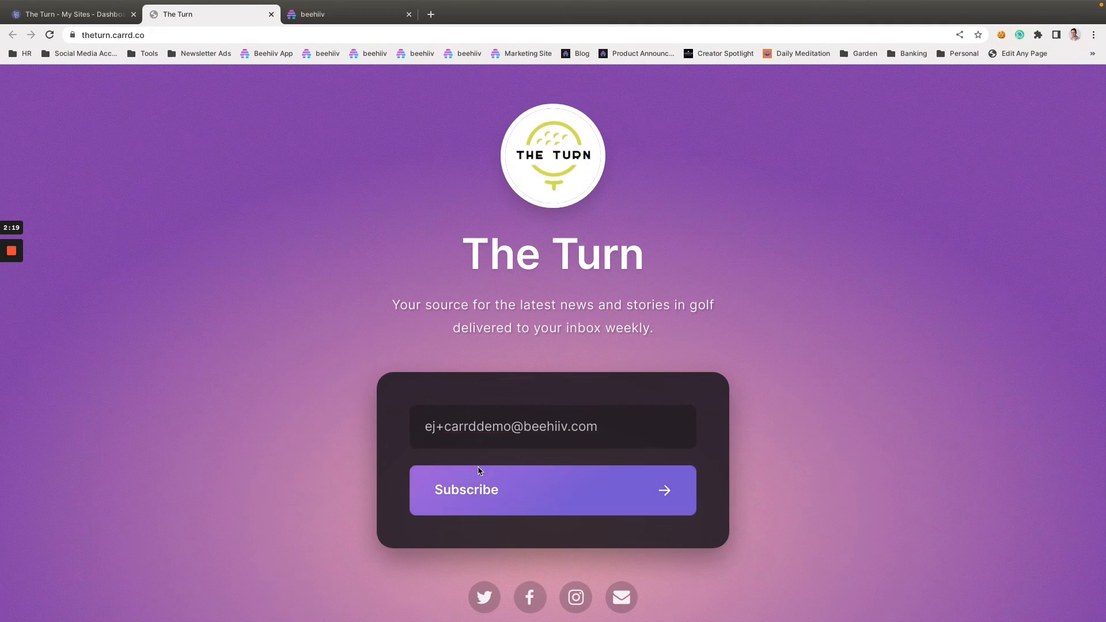
{"action": "left_click", "coordinate": [551, 490]}
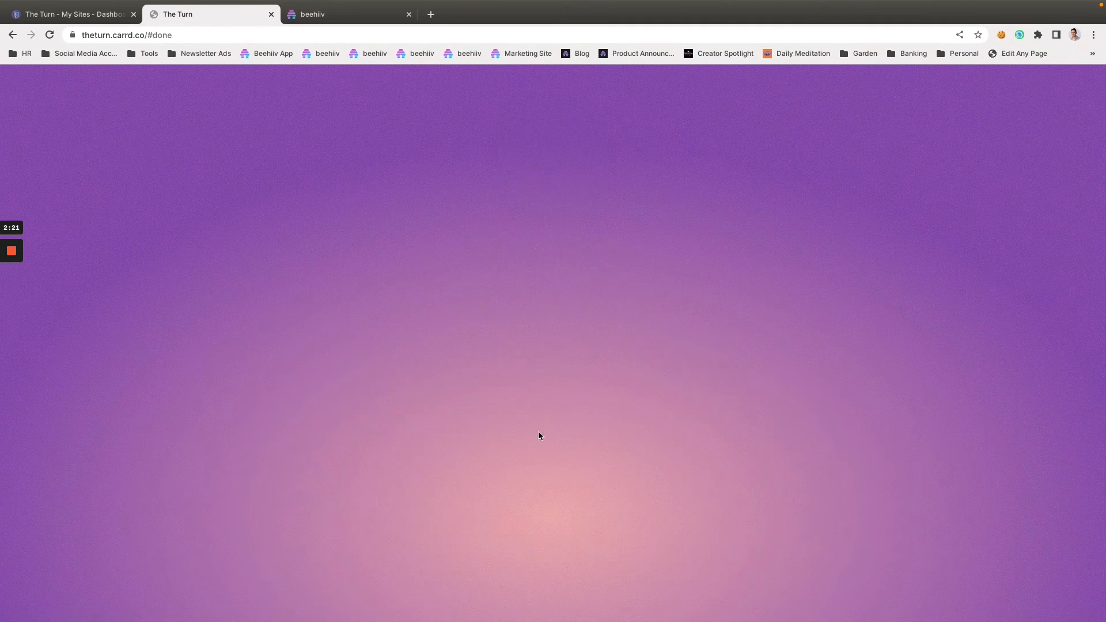
{"action": "left_click", "coordinate": [346, 14]}
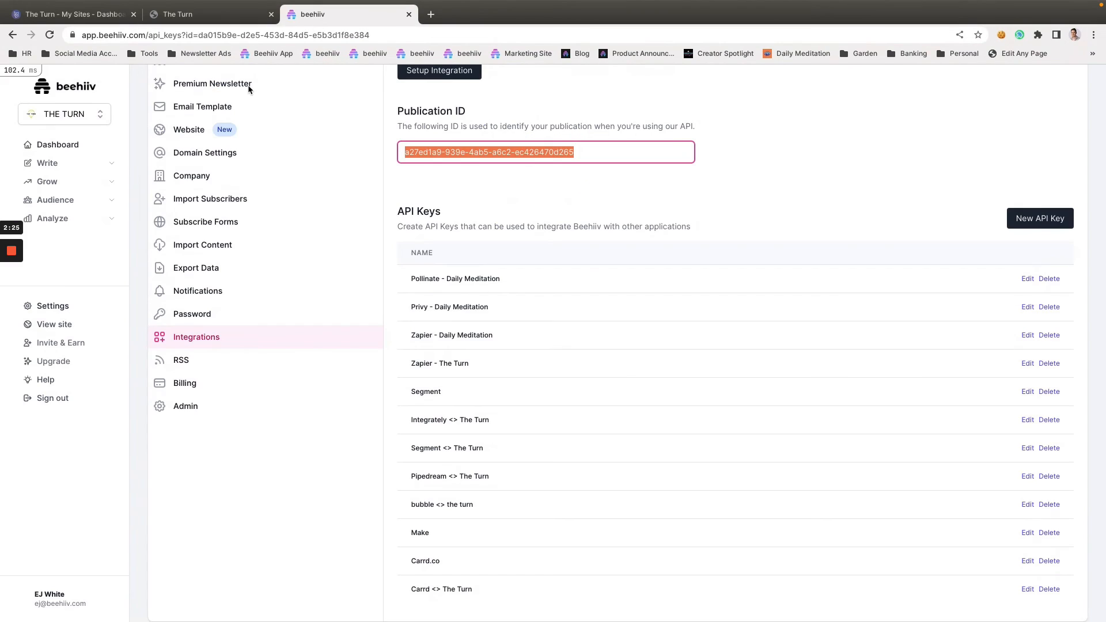
Check Audience > Subscribers for the test signup, then return to the live site
{"action": "left_click", "coordinate": [54, 200]}
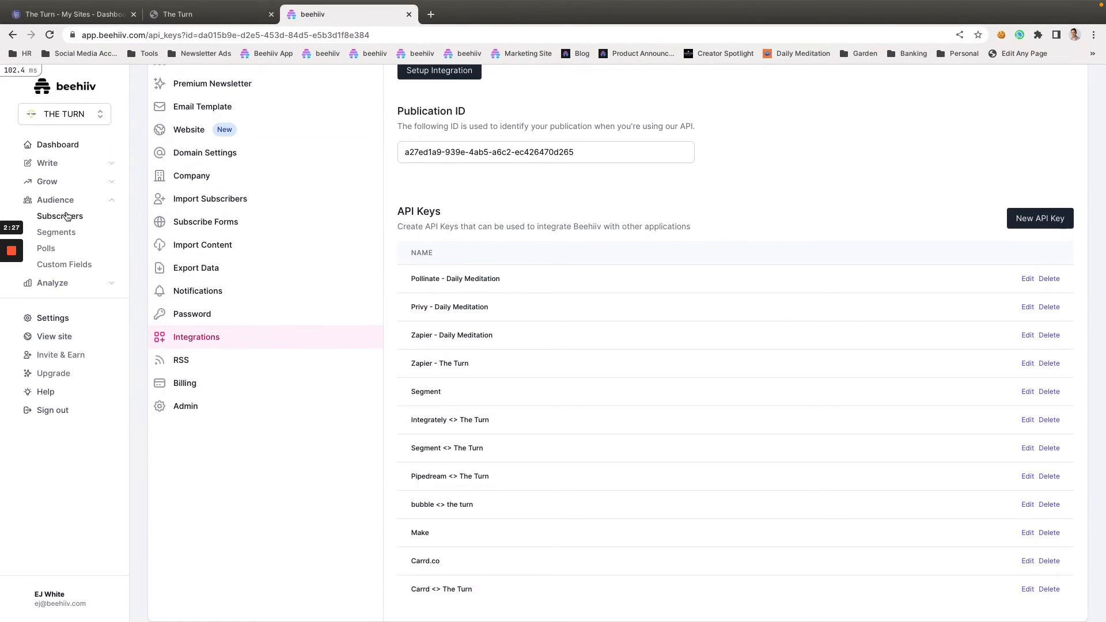
{"action": "left_click", "coordinate": [60, 216]}
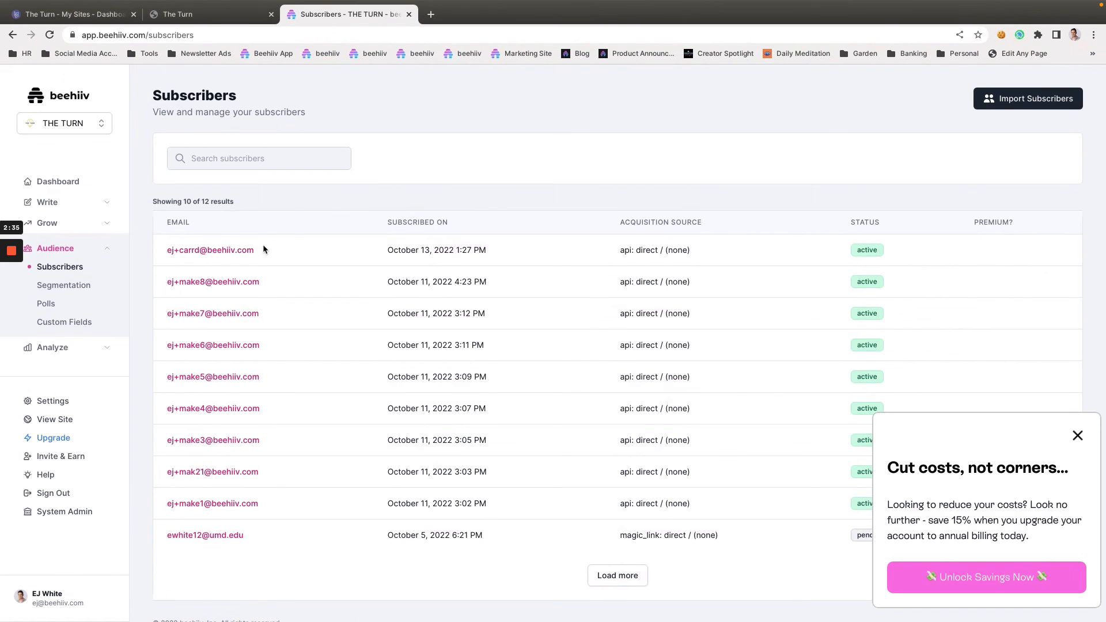
{"action": "left_click", "coordinate": [1077, 435]}
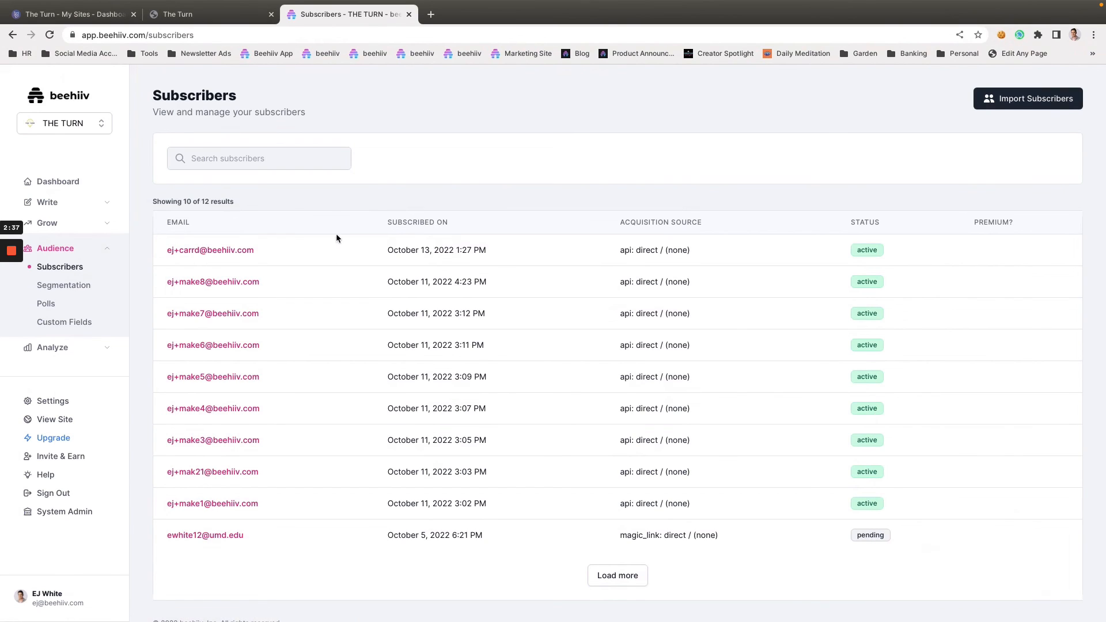
{"action": "mouse_move", "coordinate": [319, 459]}
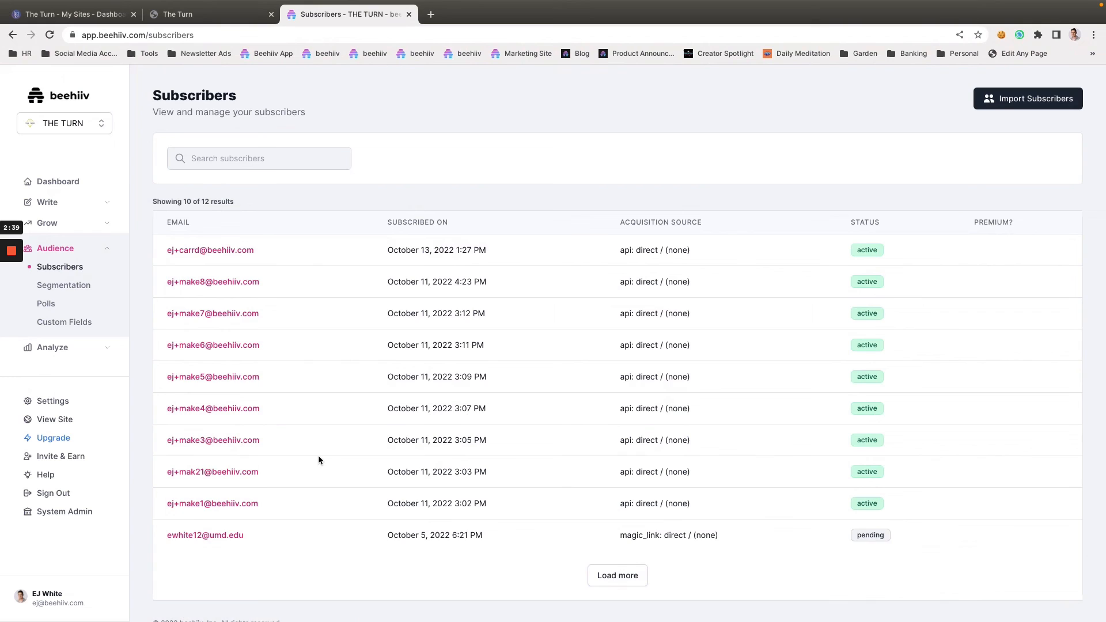
{"action": "left_click", "coordinate": [205, 13]}
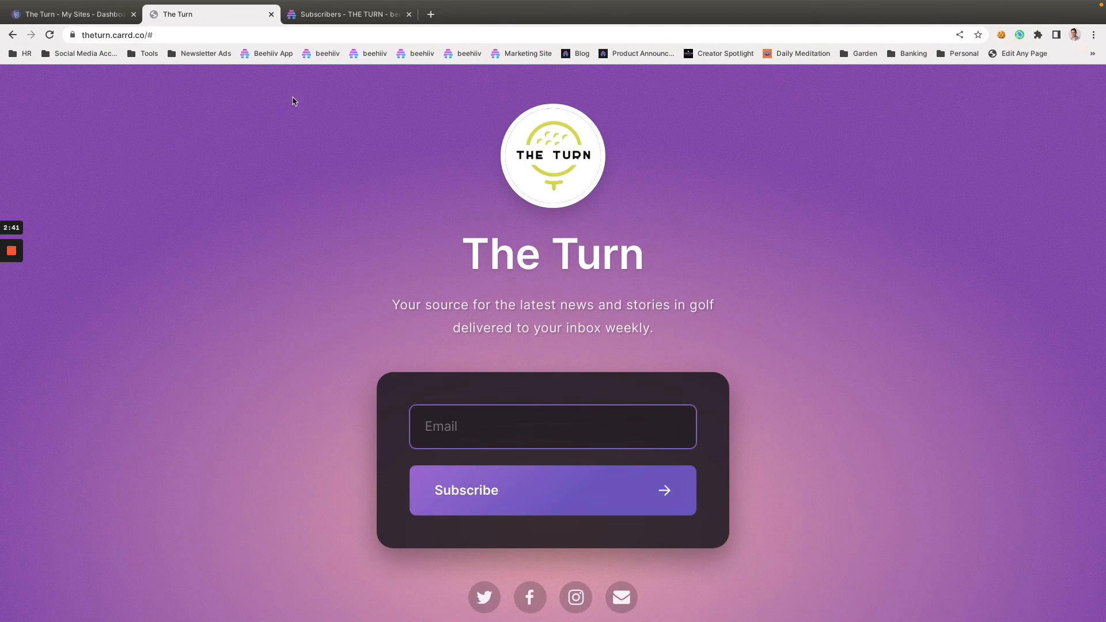
{"action": "mouse_move", "coordinate": [98, 23]}
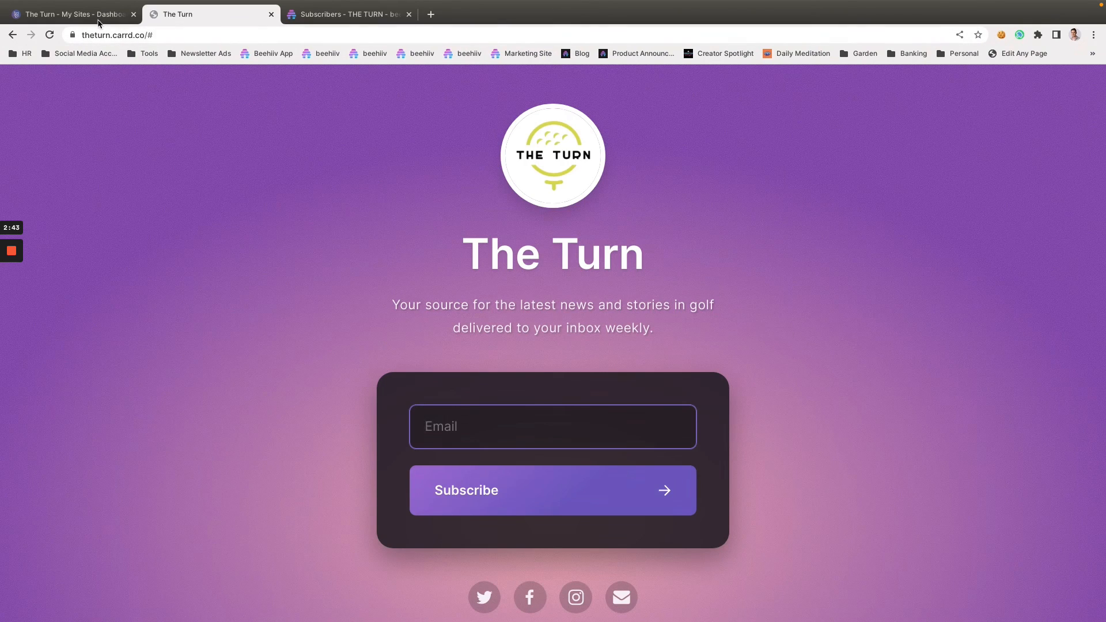
Return to the Carrd editor and close the Done! publish confirmation
{"action": "left_click", "coordinate": [71, 13]}
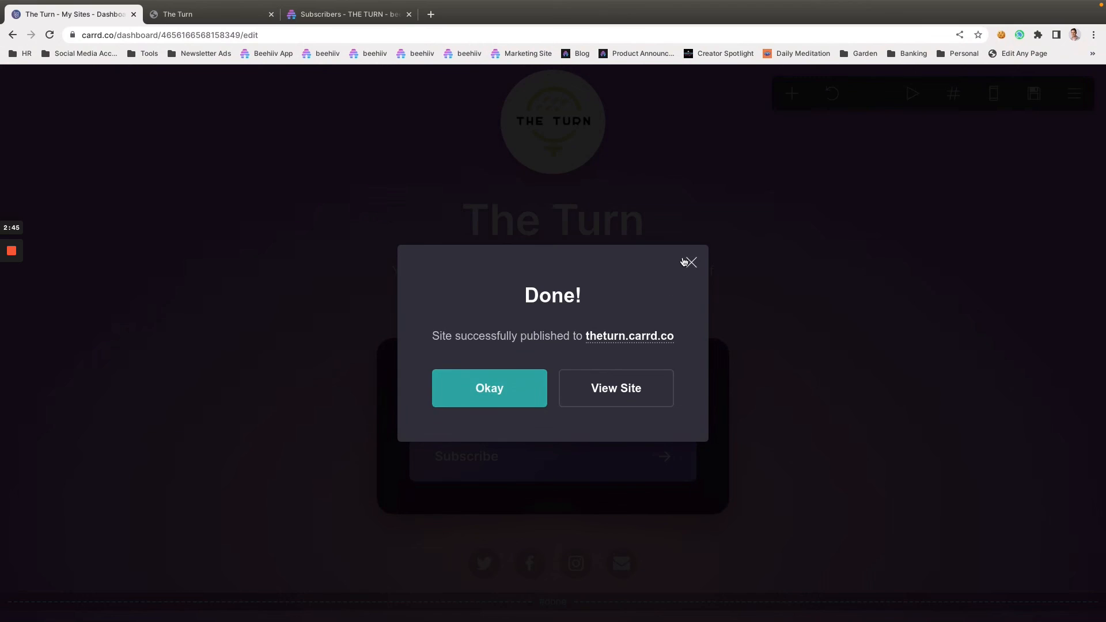
{"action": "left_click", "coordinate": [489, 388]}
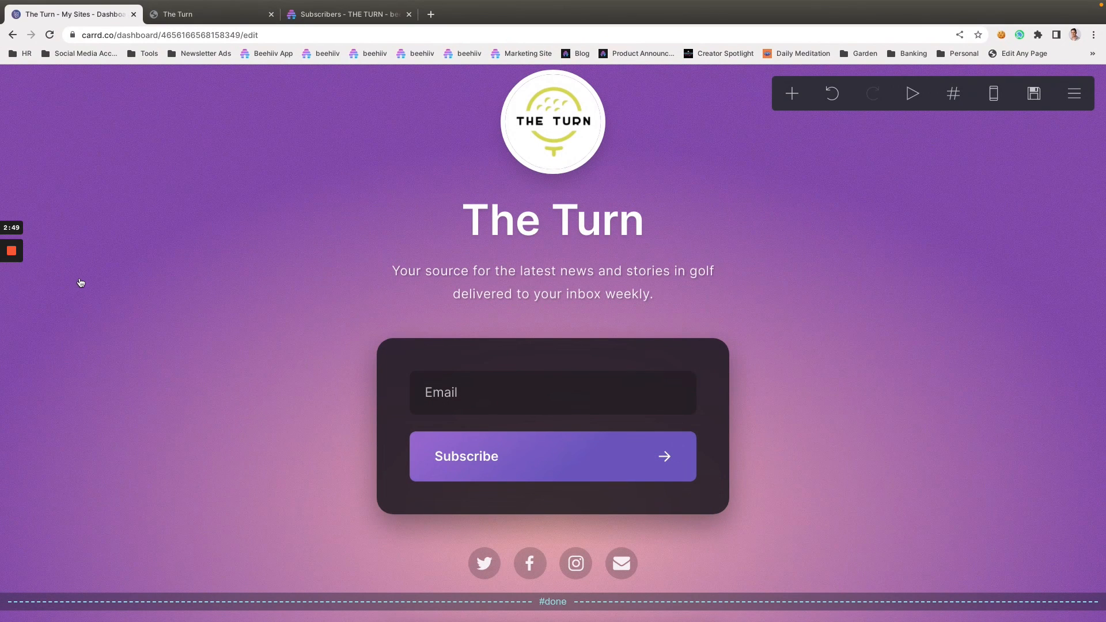
{"action": "mouse_move", "coordinate": [24, 253]}
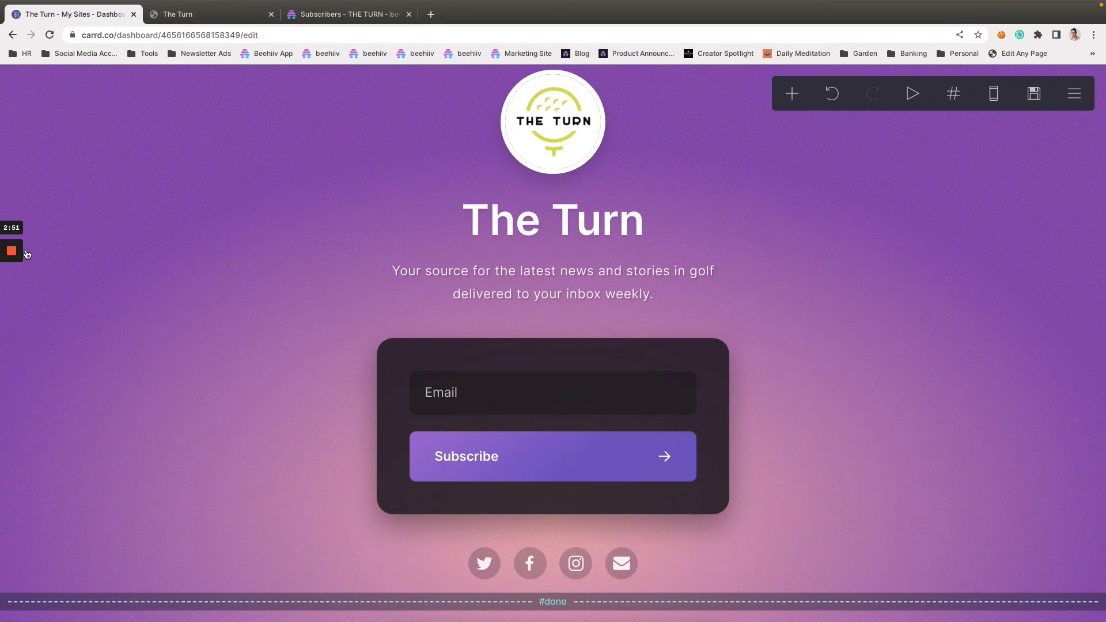